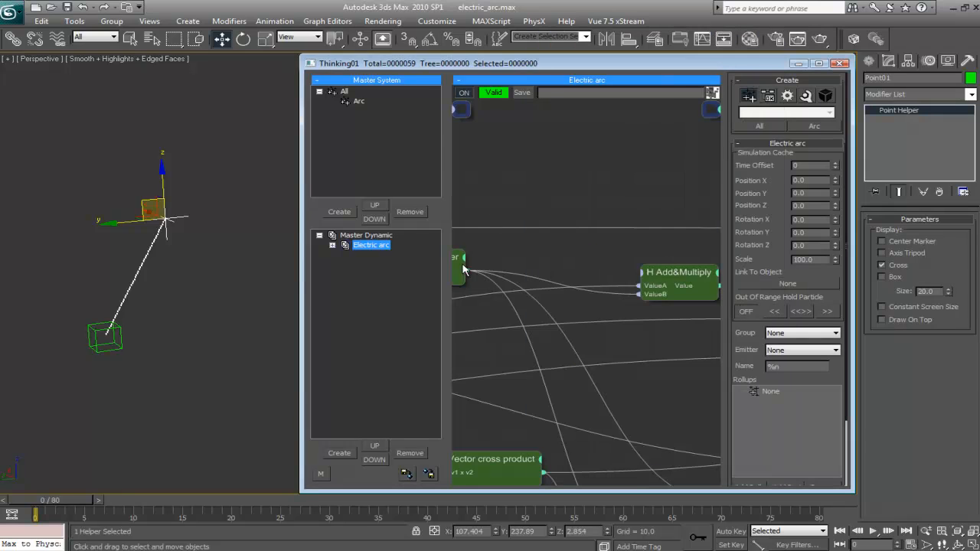
Step: Maximize the Thinking Particles graph editor to show the Electric arc network full-size
left_click(827, 63)
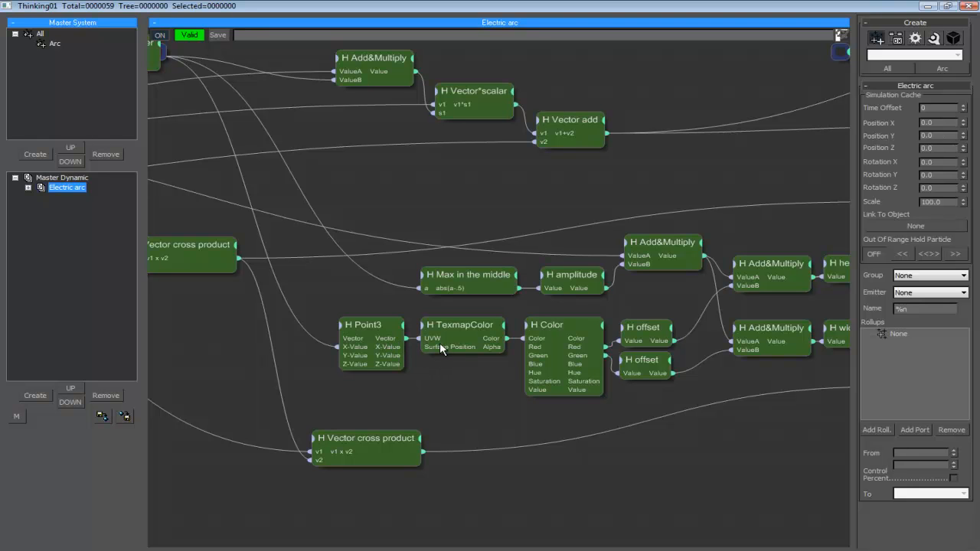
mouse_move(441, 346)
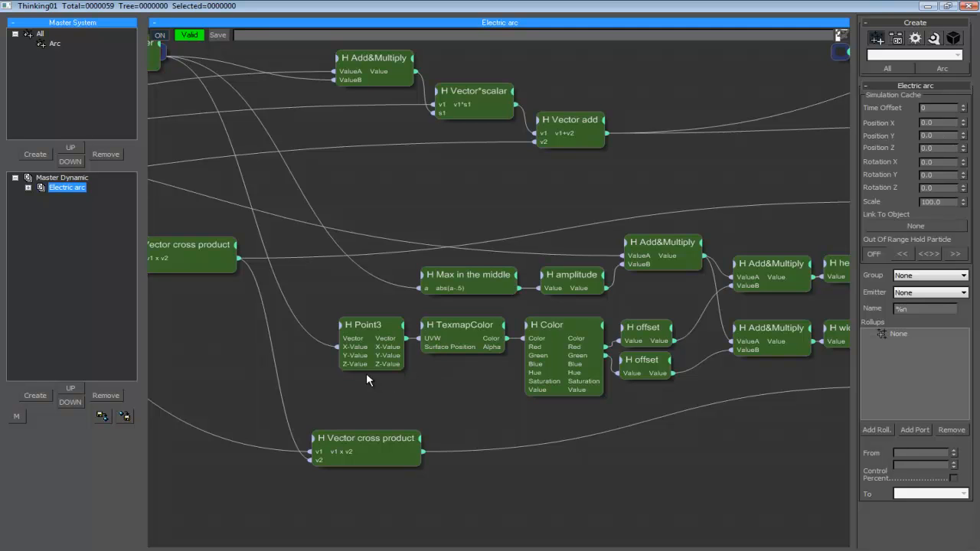
mouse_move(378, 397)
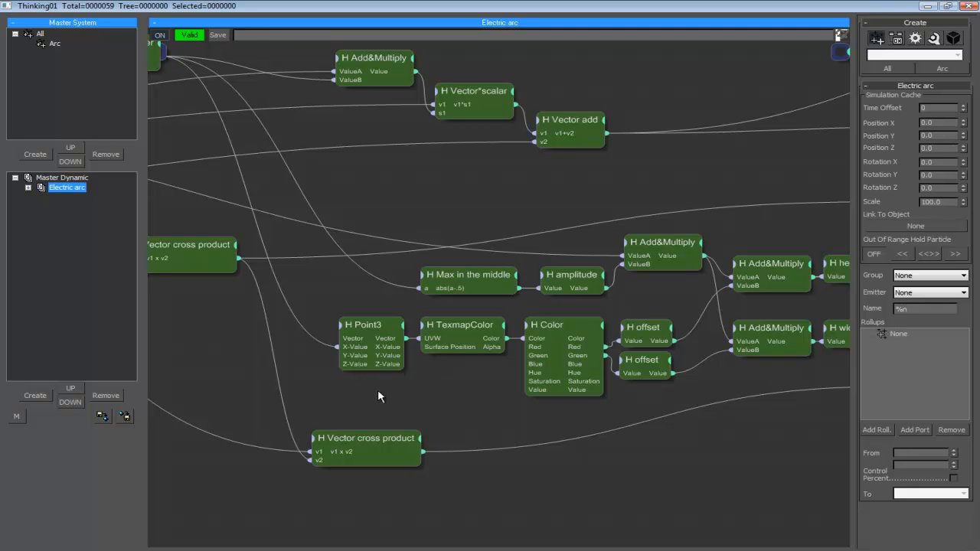
mouse_move(285, 214)
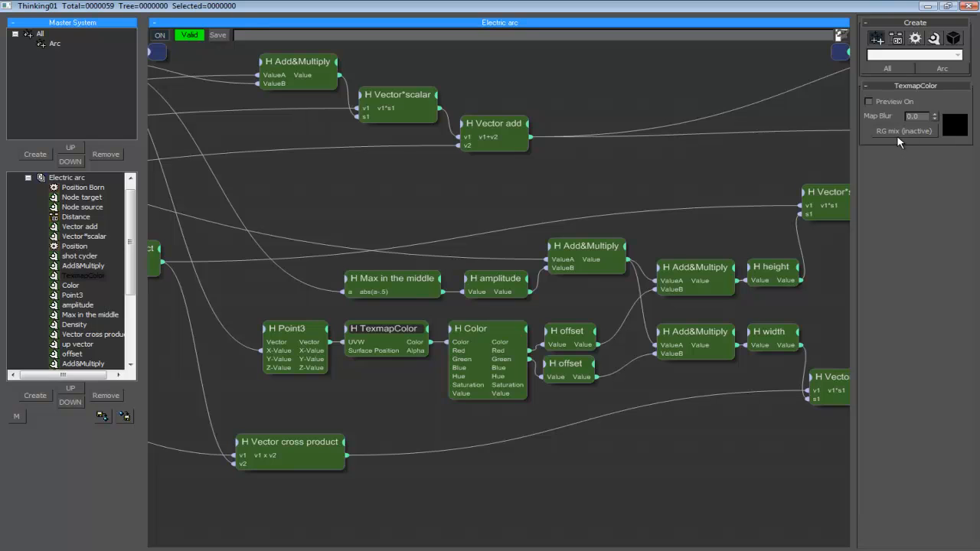
mouse_move(367, 366)
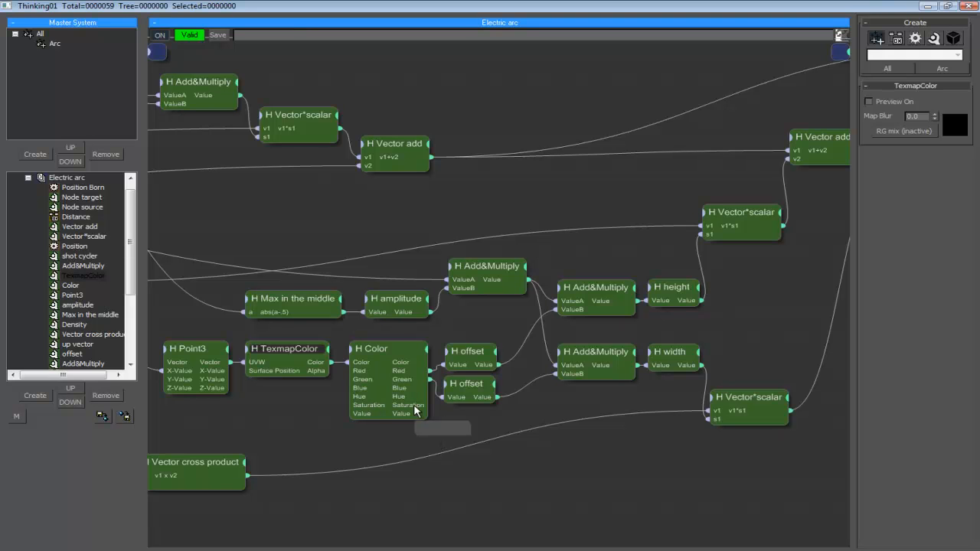
Step: Review the Color node and the offset node's Value settings, then bring the Paint arc sketch forward
left_click(370, 349)
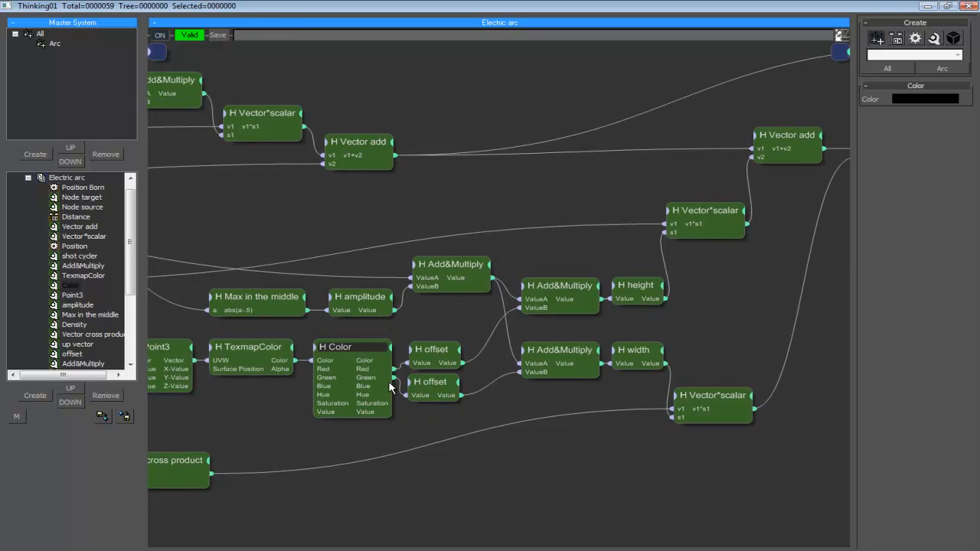
mouse_move(414, 447)
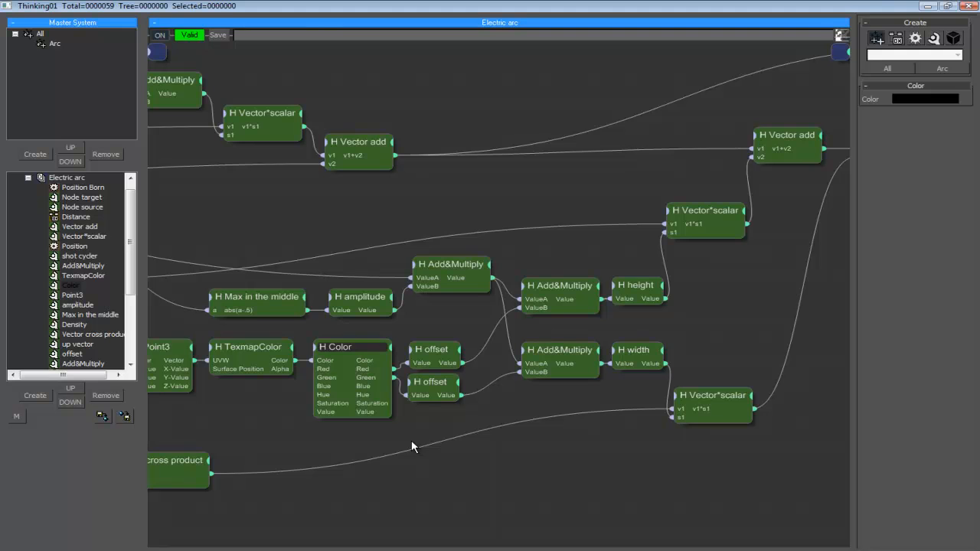
left_click_drag(414, 447, 481, 426)
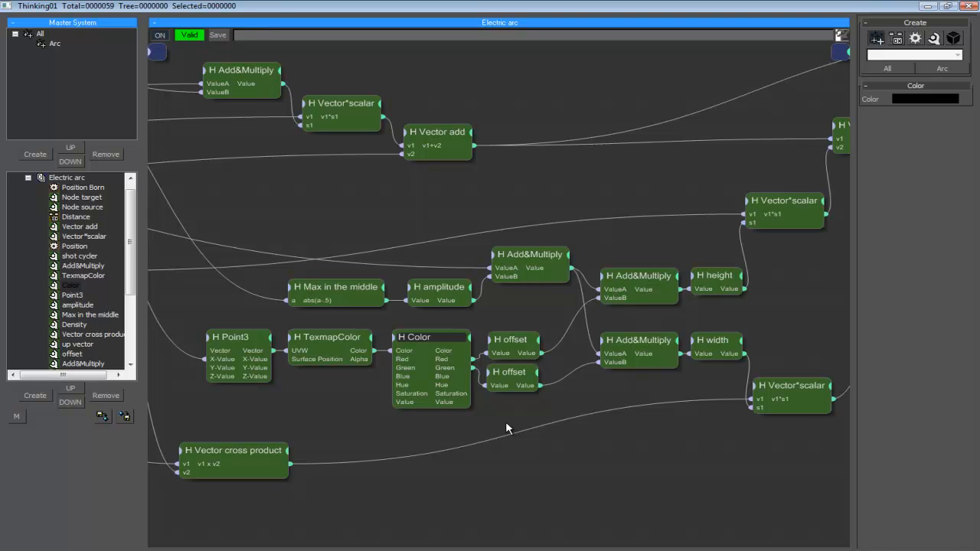
left_click(508, 372)
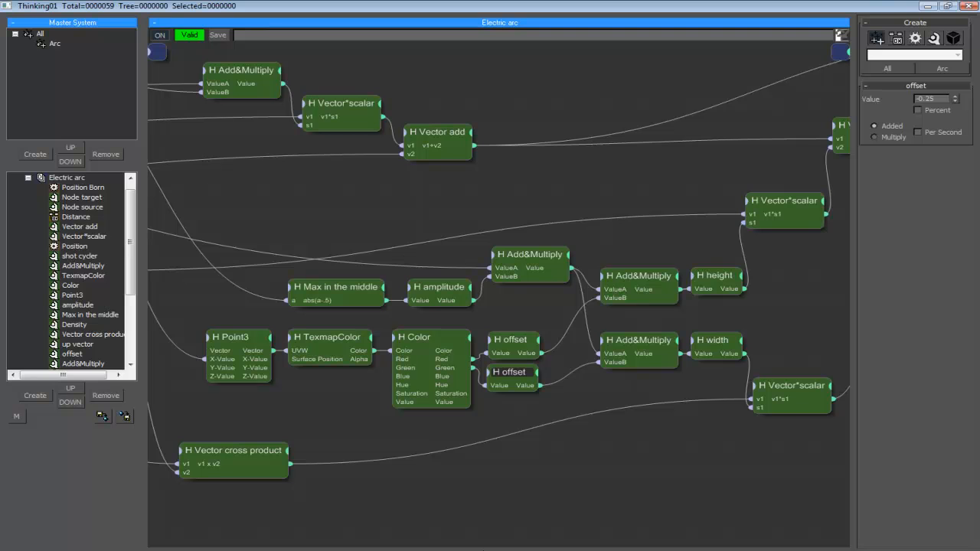
left_click(9, 542)
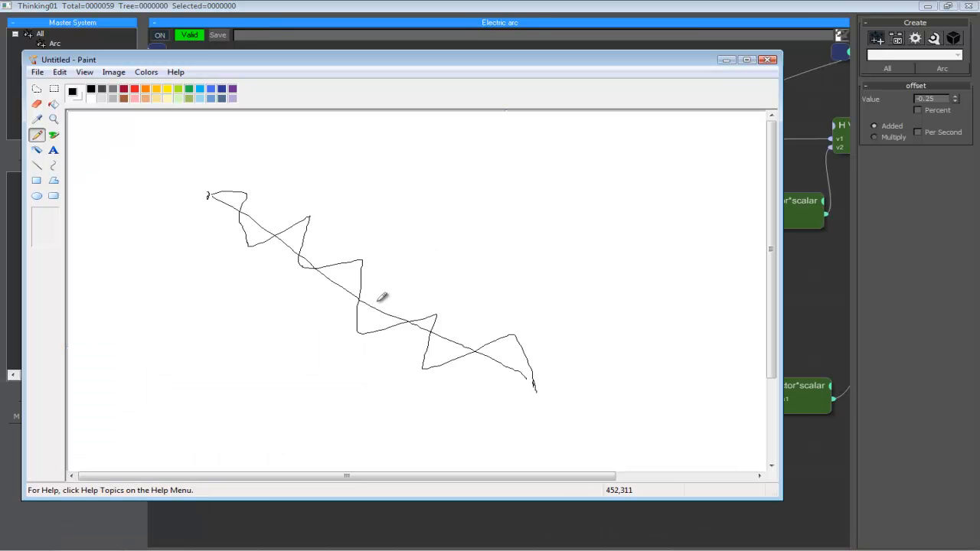
mouse_move(543, 389)
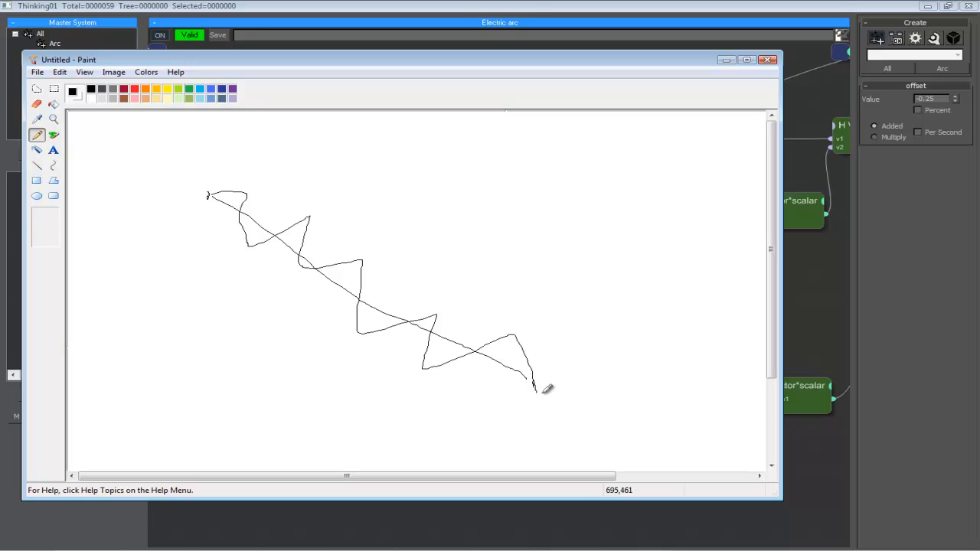
mouse_move(570, 301)
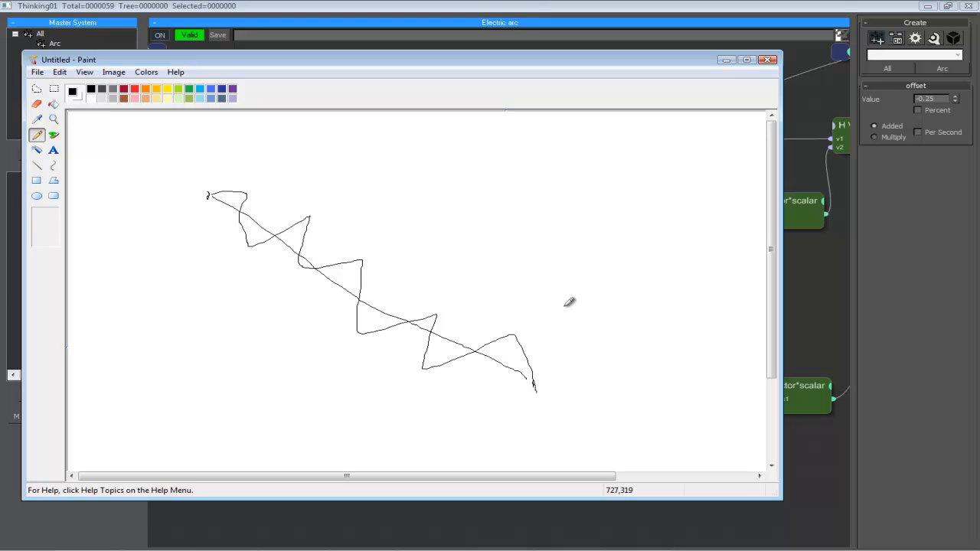
mouse_move(544, 375)
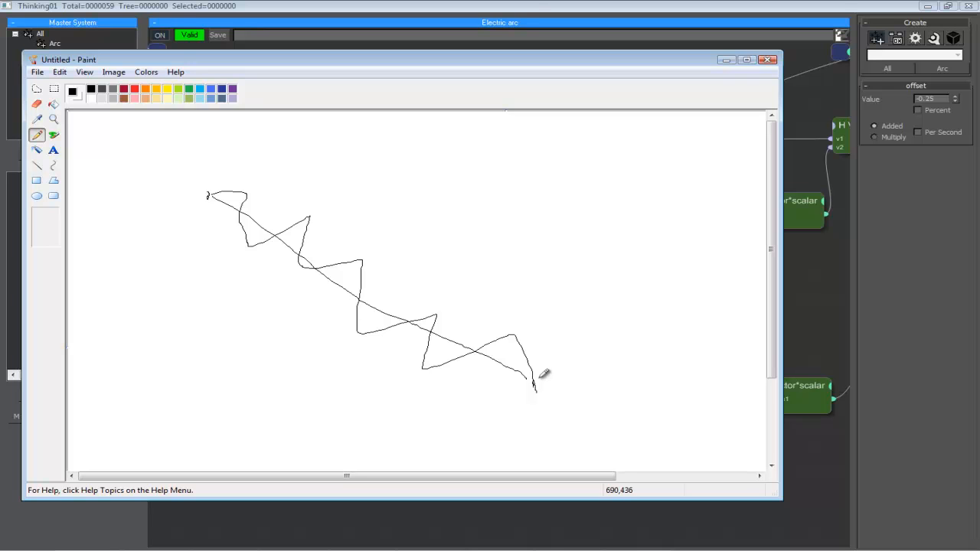
mouse_move(545, 368)
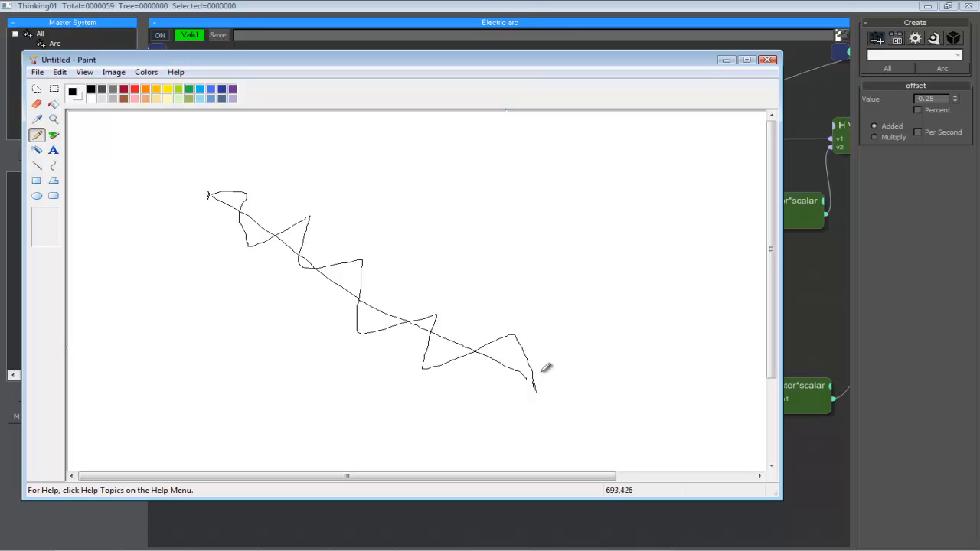
mouse_move(312, 165)
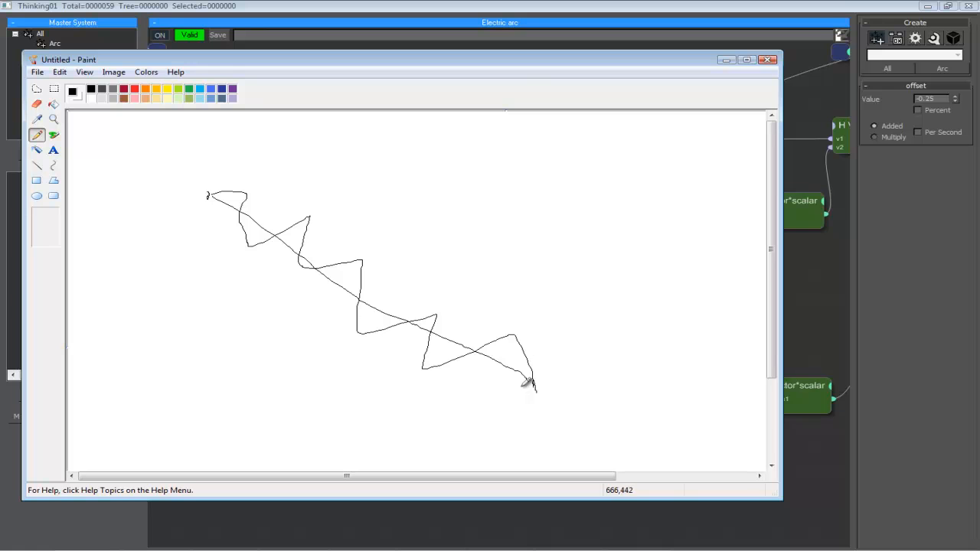
mouse_move(741, 86)
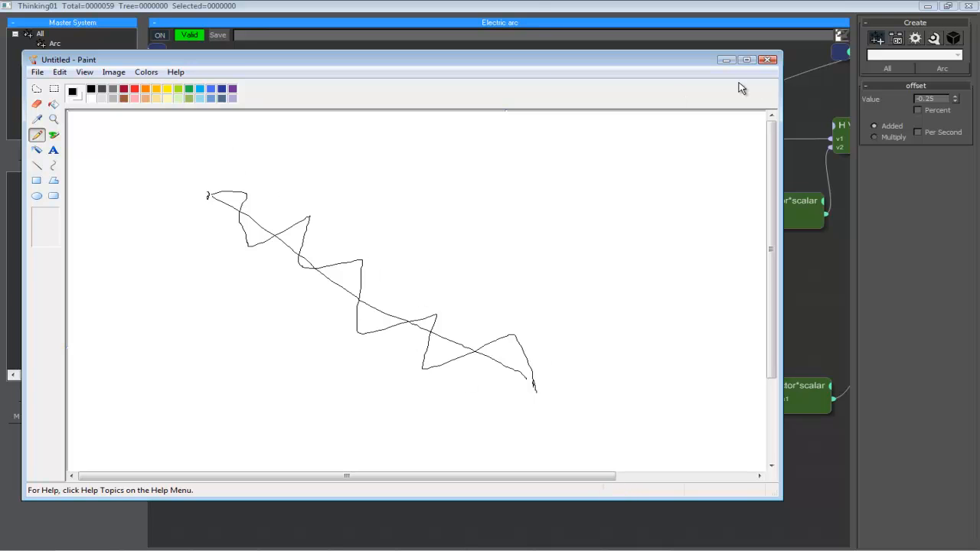
mouse_move(721, 12)
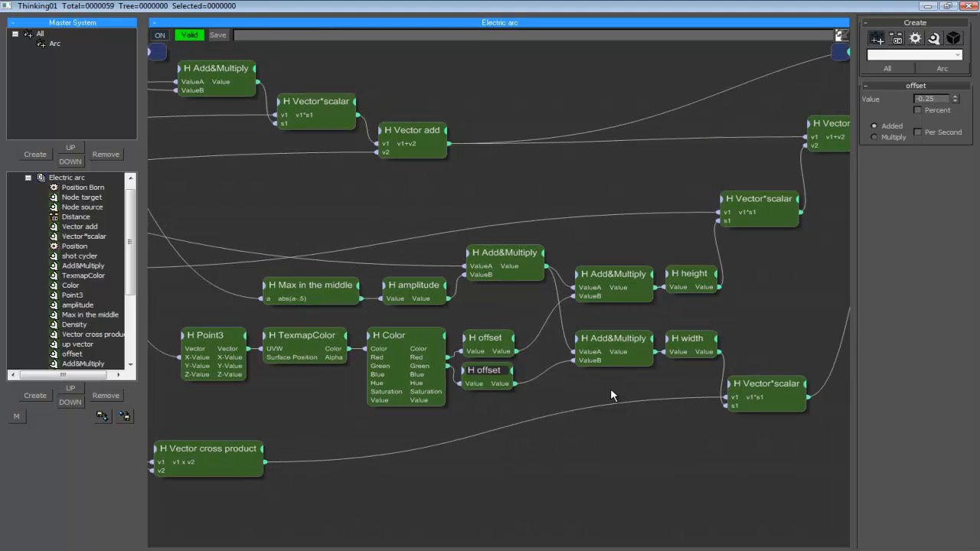
mouse_move(613, 398)
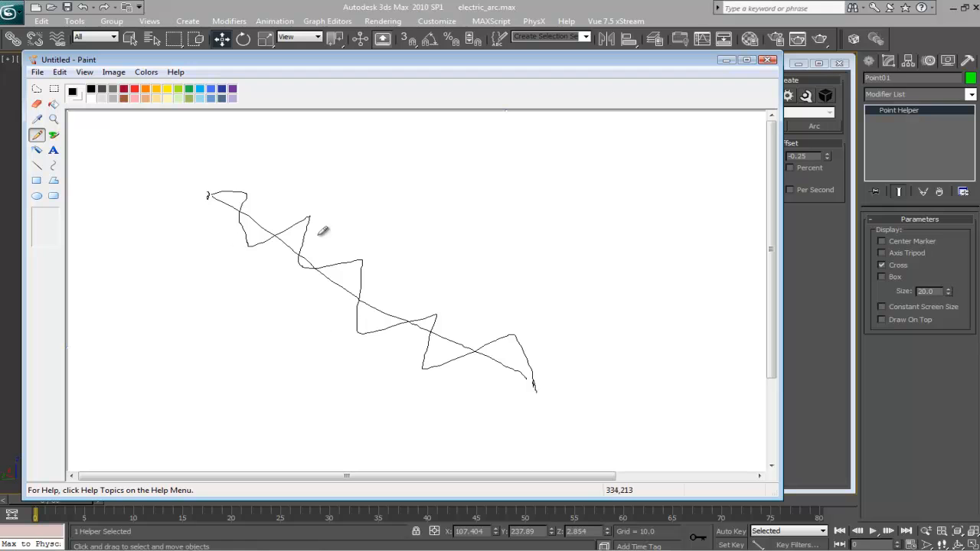
mouse_move(251, 190)
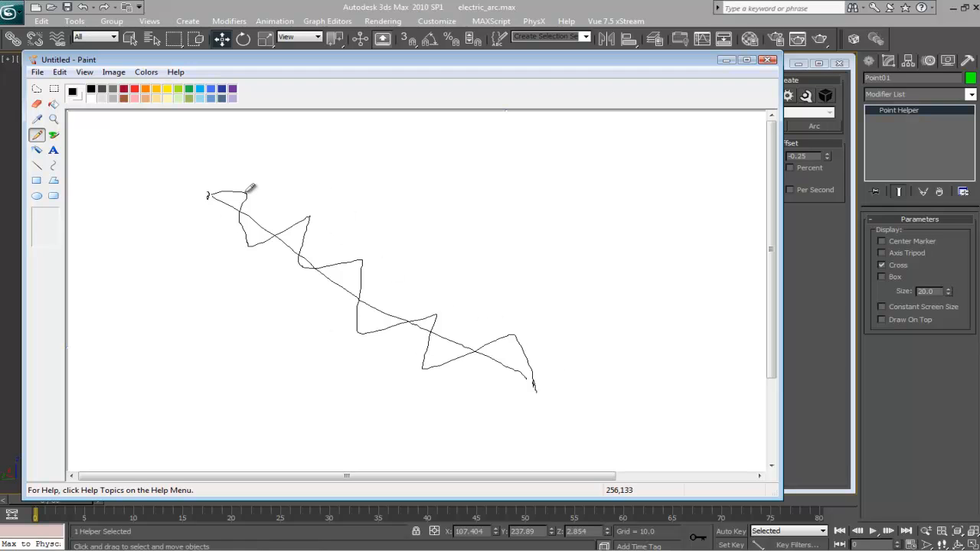
mouse_move(255, 164)
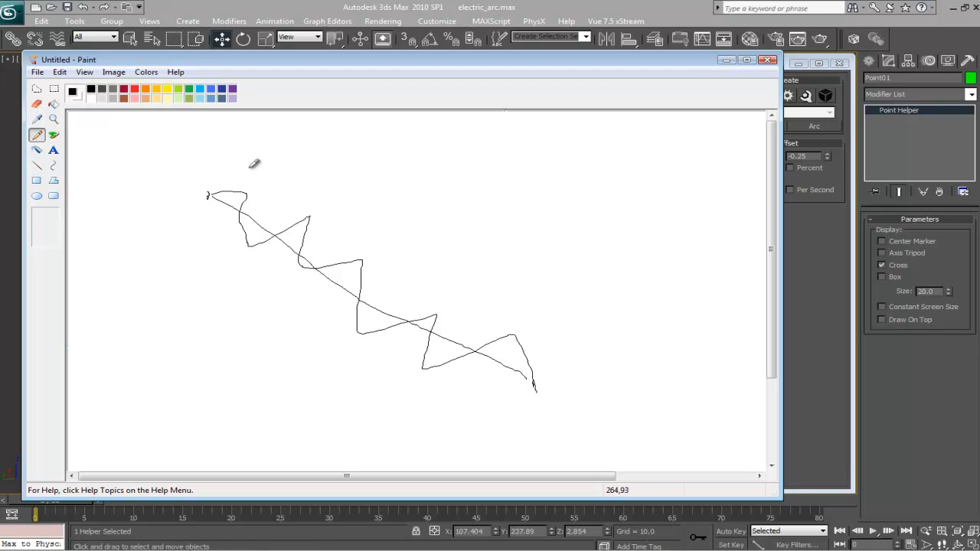
mouse_move(554, 373)
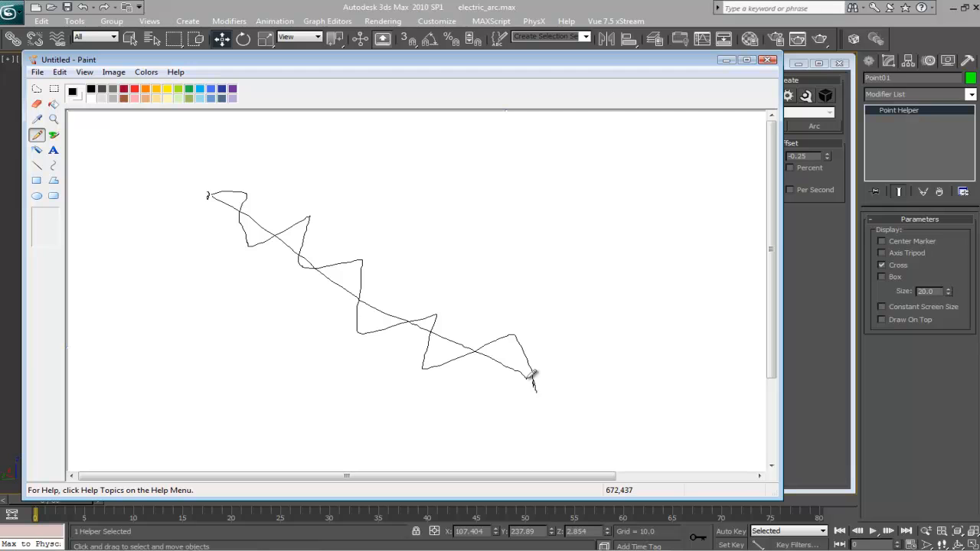
mouse_move(371, 298)
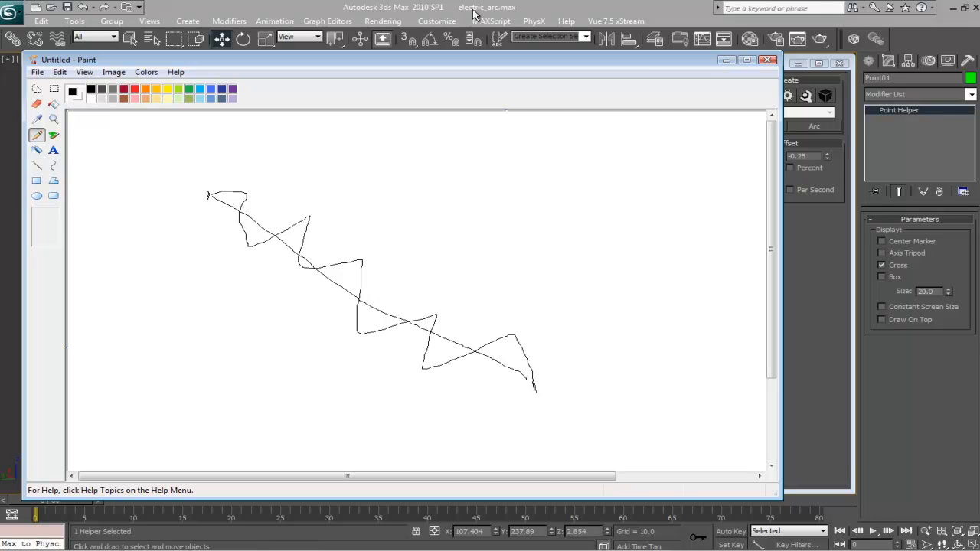
mouse_move(431, 147)
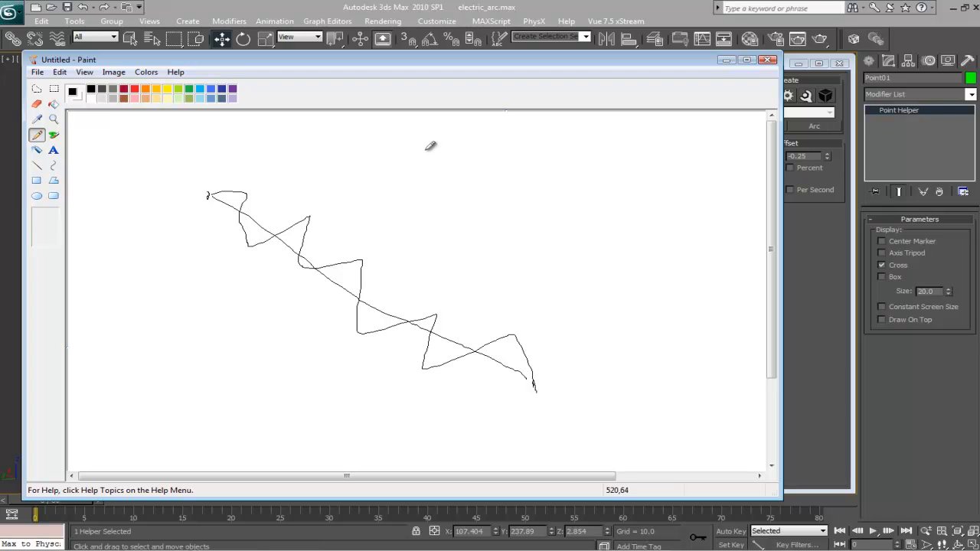
mouse_move(493, 165)
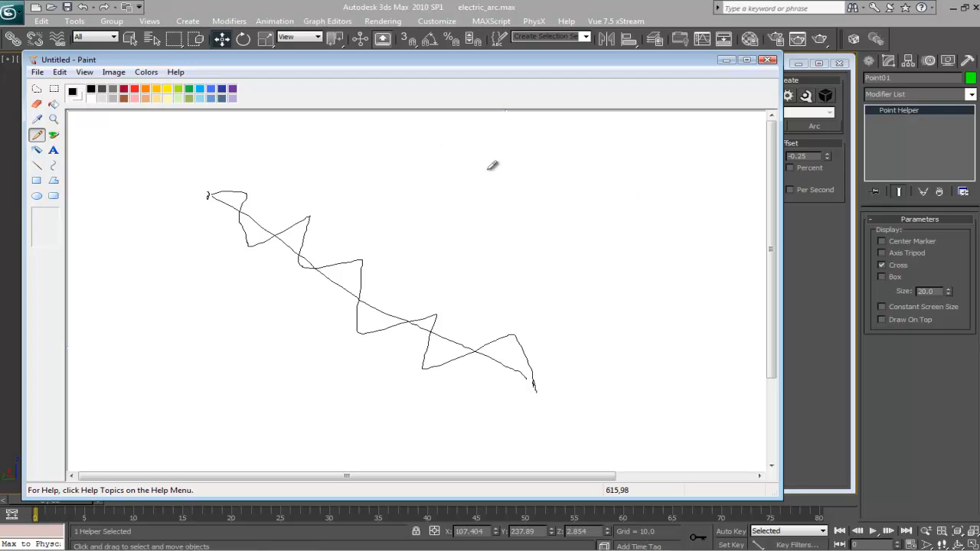
mouse_move(413, 215)
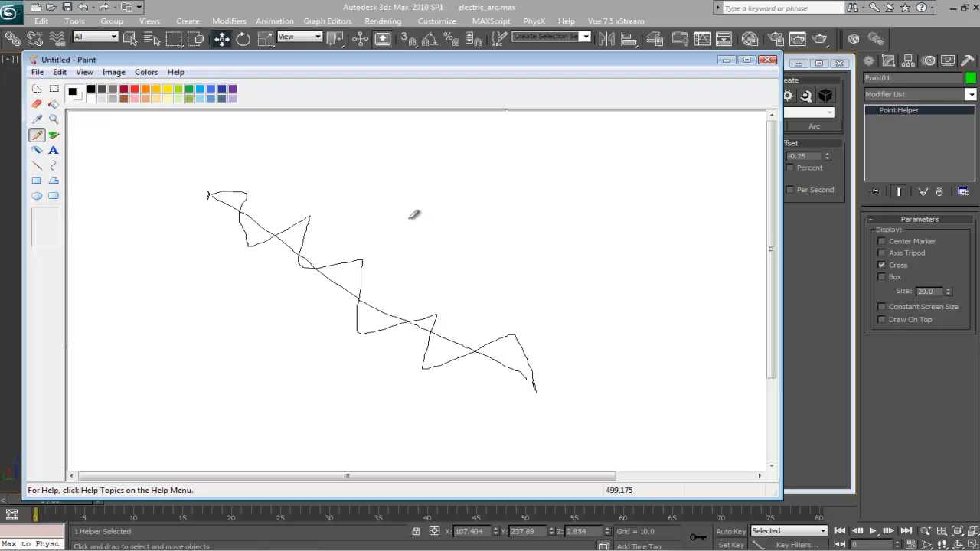
Step: Draw a horizontal baseline with a peaked offset sketched above it beside the zigzag
left_click_drag(401, 230, 666, 227)
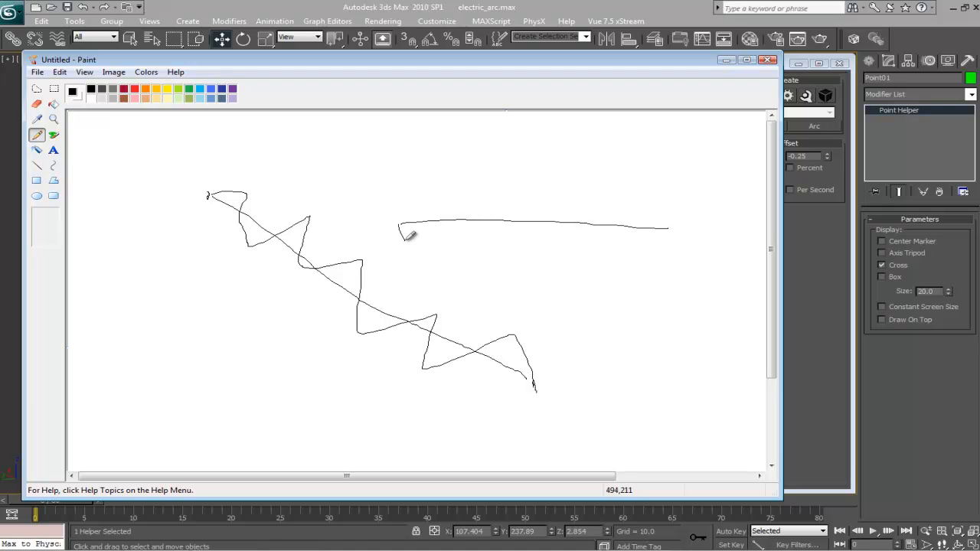
mouse_move(670, 223)
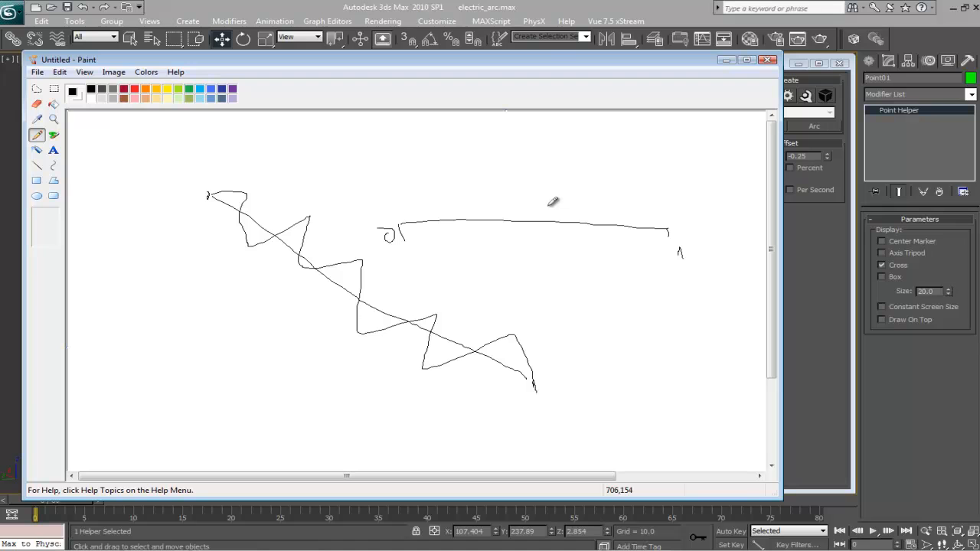
mouse_move(532, 221)
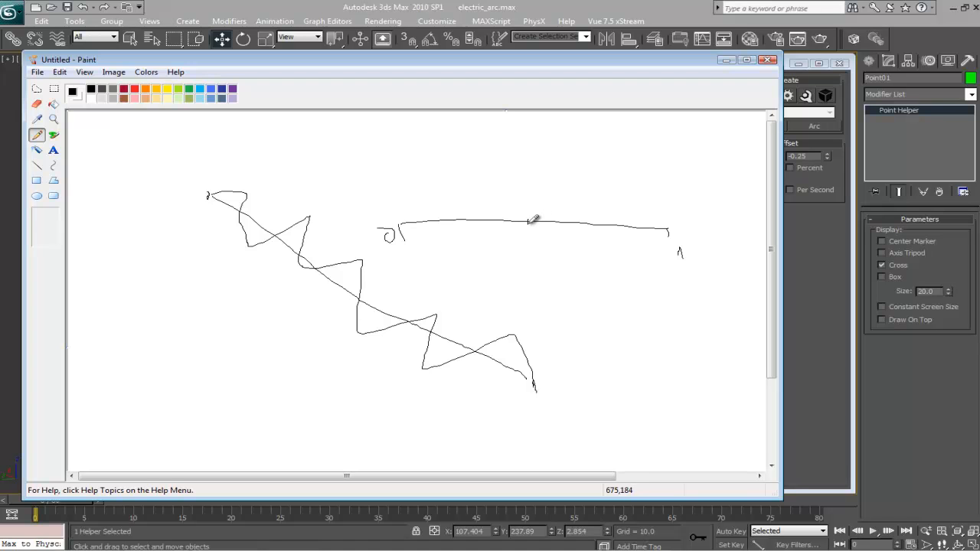
left_click_drag(401, 222, 513, 141)
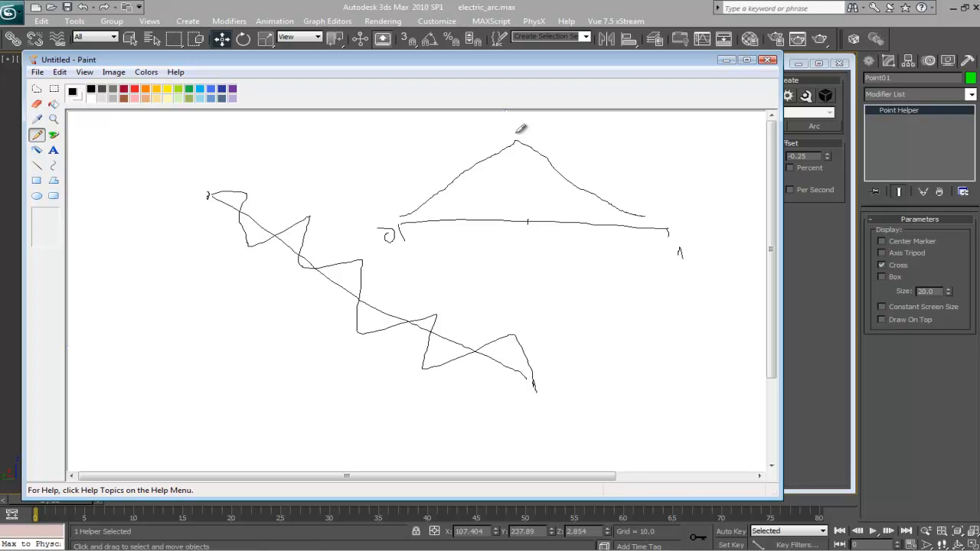
mouse_move(609, 187)
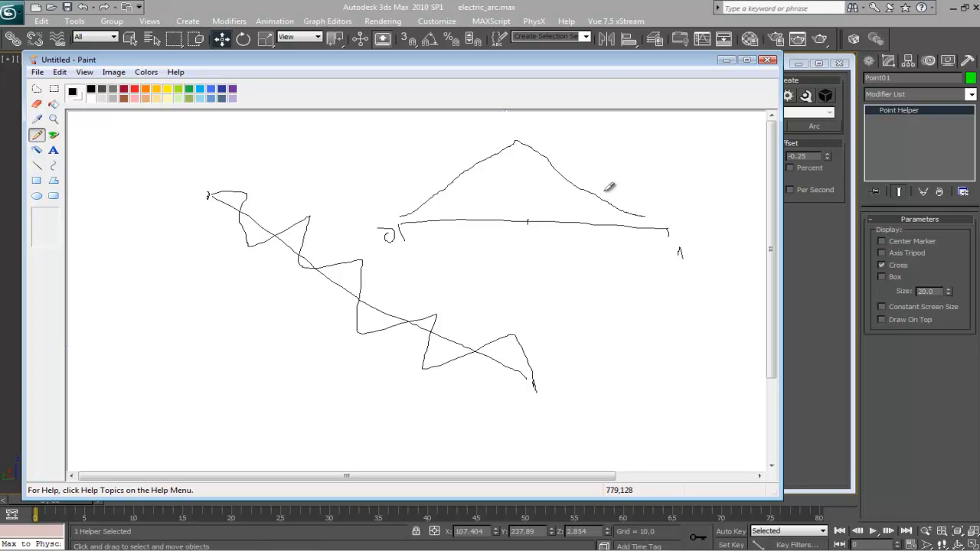
mouse_move(559, 126)
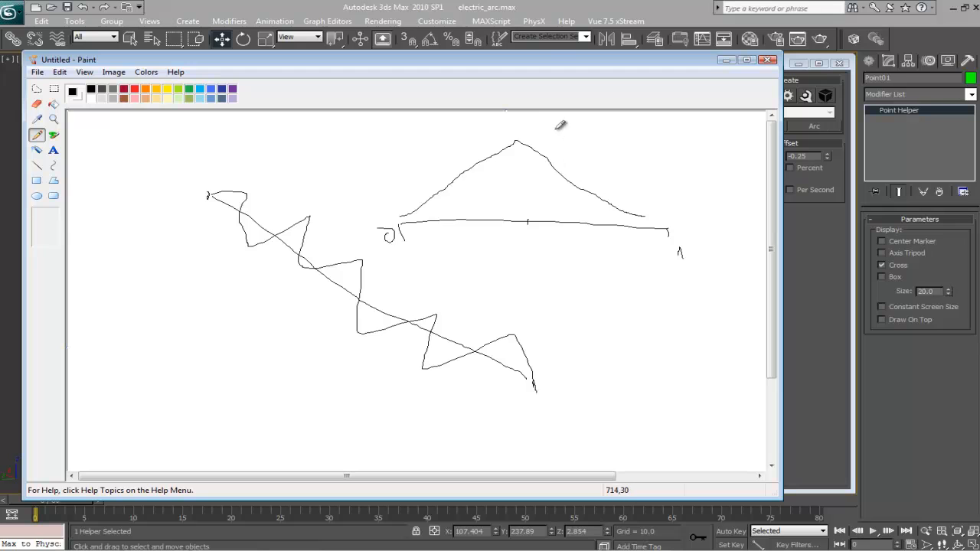
mouse_move(542, 202)
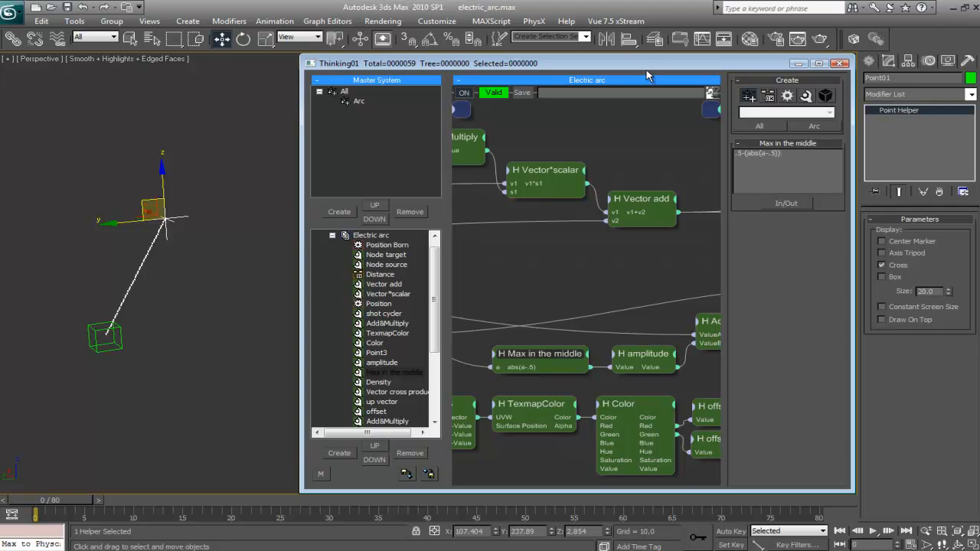
mouse_move(649, 90)
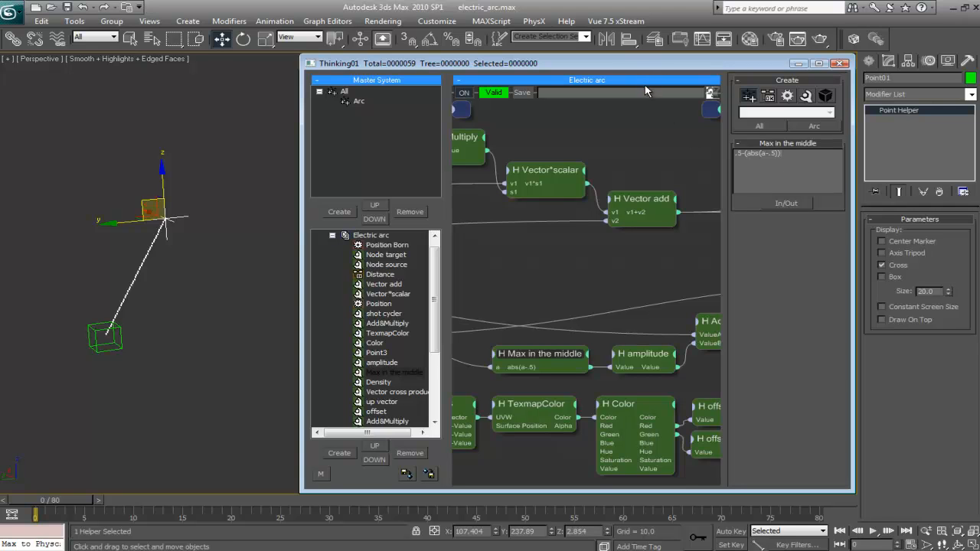
mouse_move(630, 251)
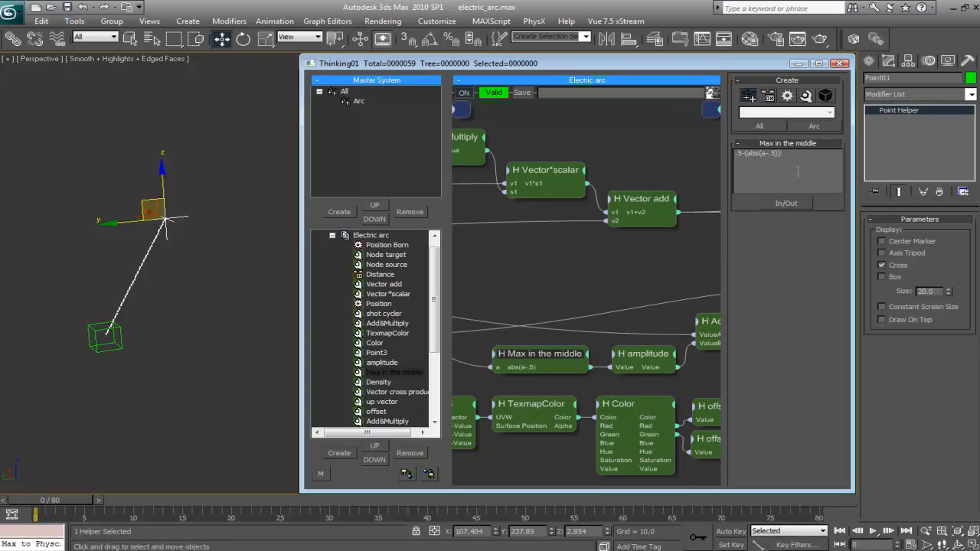
mouse_move(621, 294)
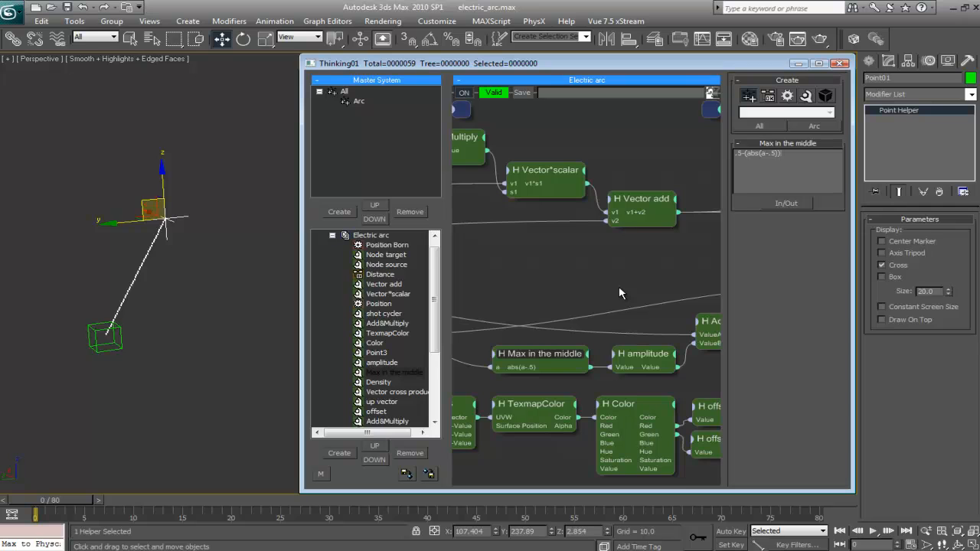
mouse_move(636, 272)
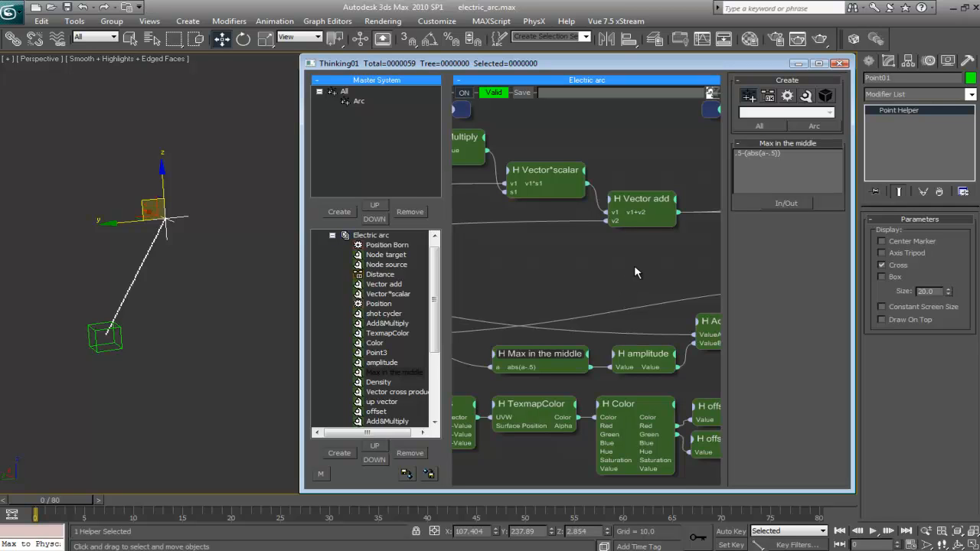
mouse_move(565, 291)
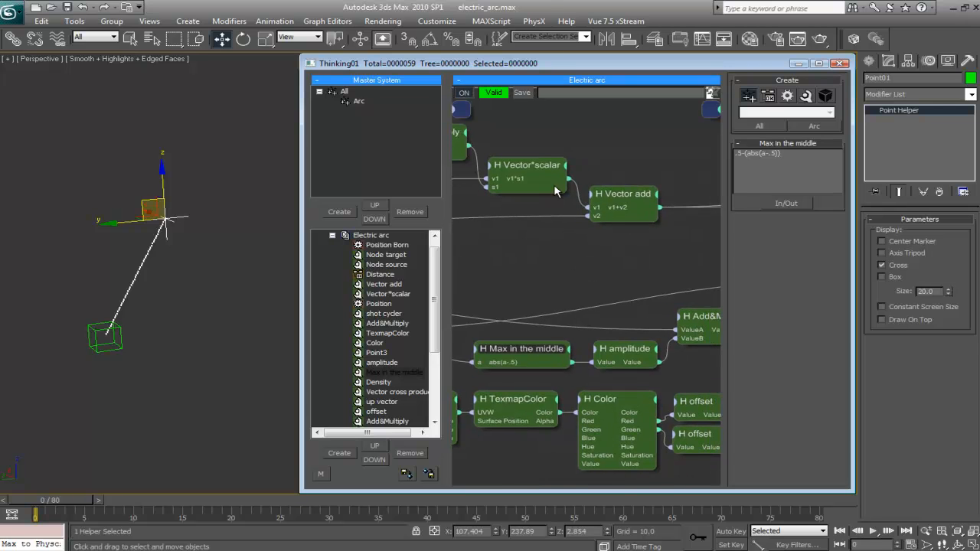
Step: Enlarge the Thinking Particles window to review the Electric arc dynamic set
left_click(825, 62)
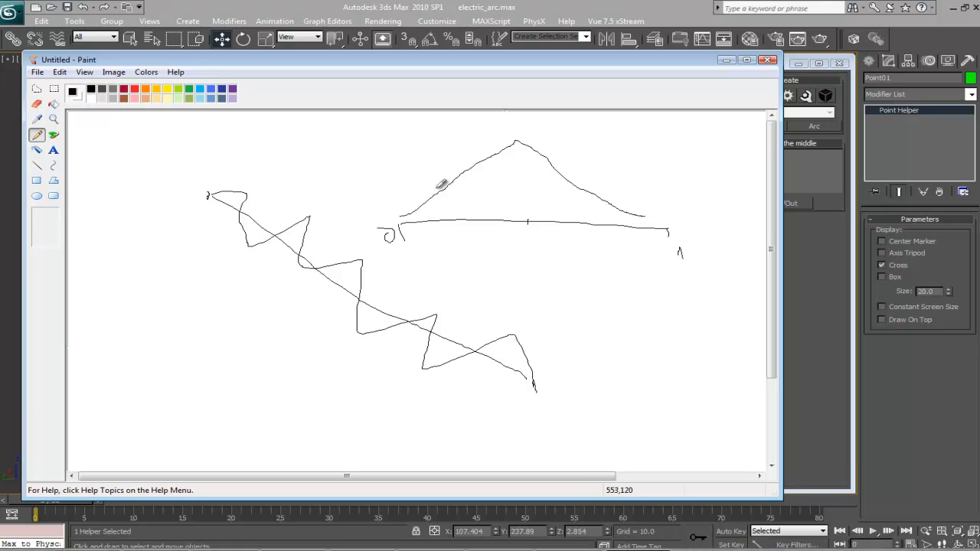
mouse_move(420, 215)
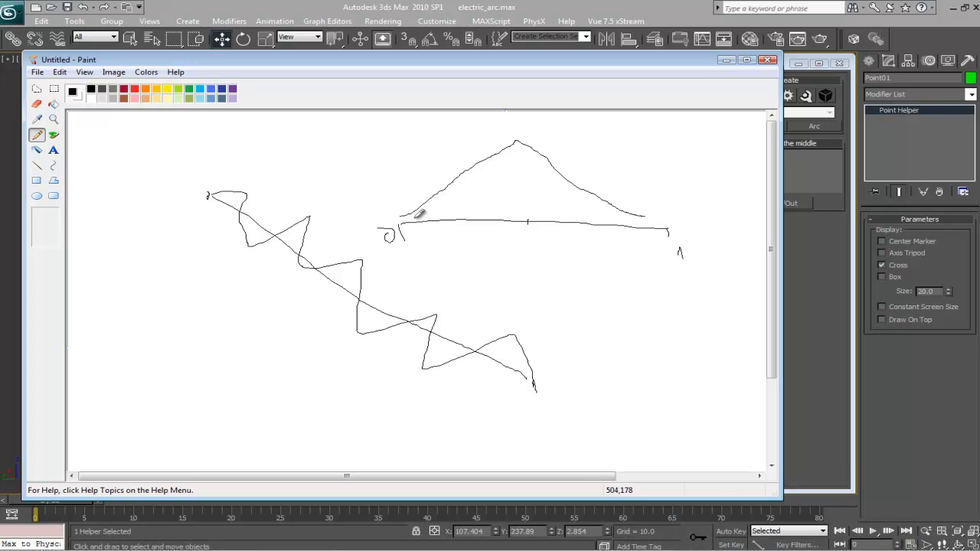
mouse_move(527, 156)
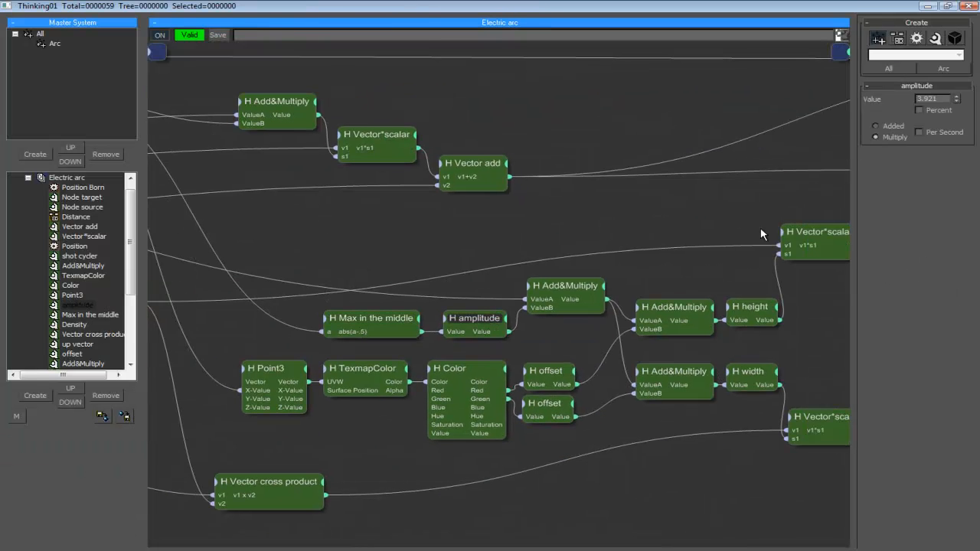
mouse_move(585, 343)
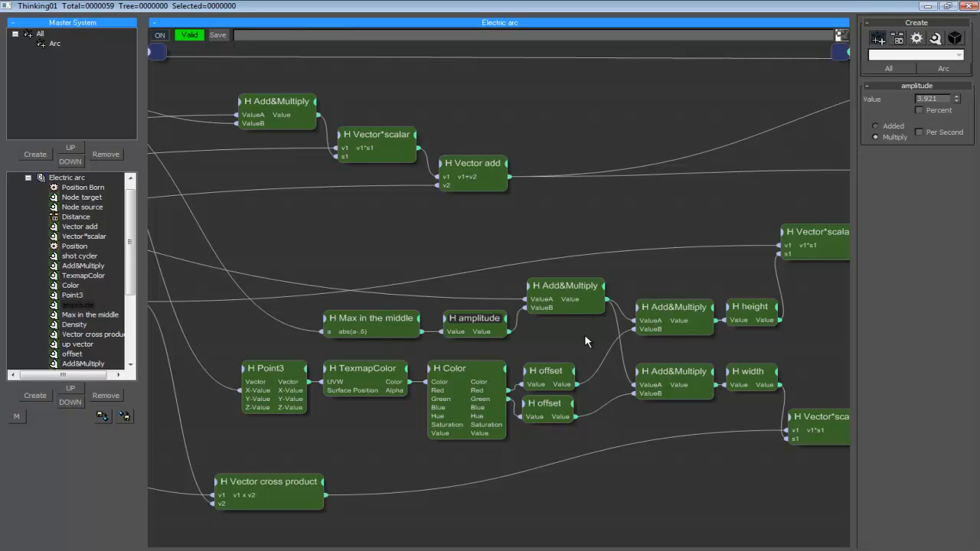
Step: Show an Add&Multiply node's parameters in the Electric arc graph
left_click(674, 372)
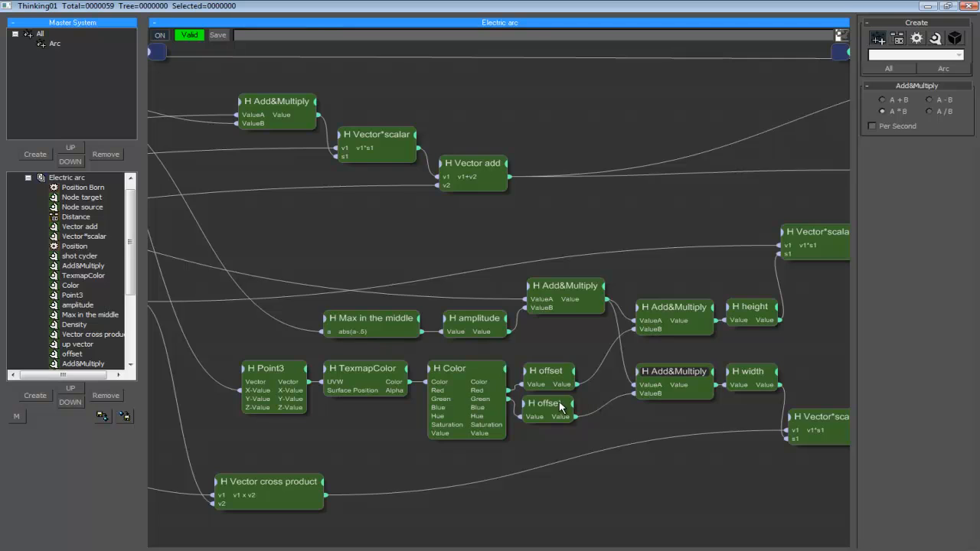
mouse_move(589, 343)
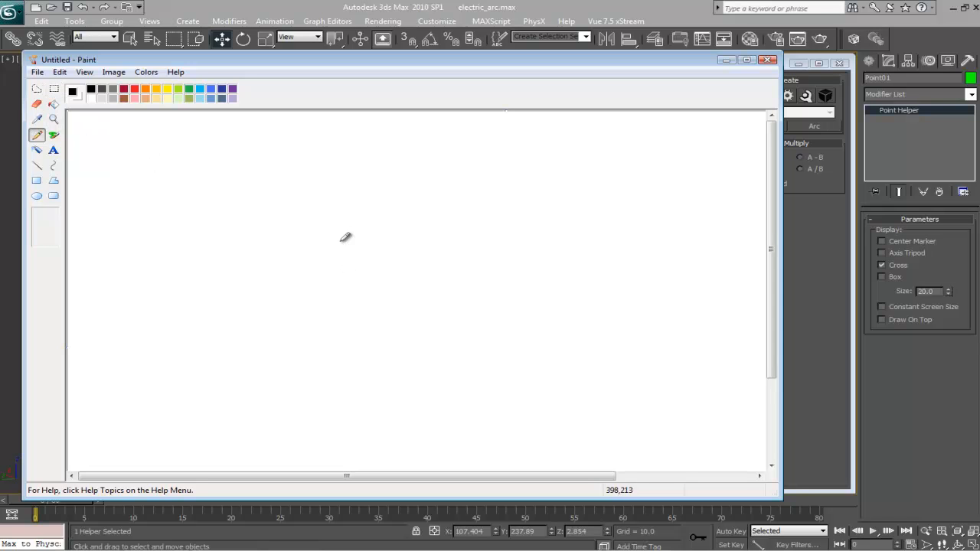
mouse_move(330, 275)
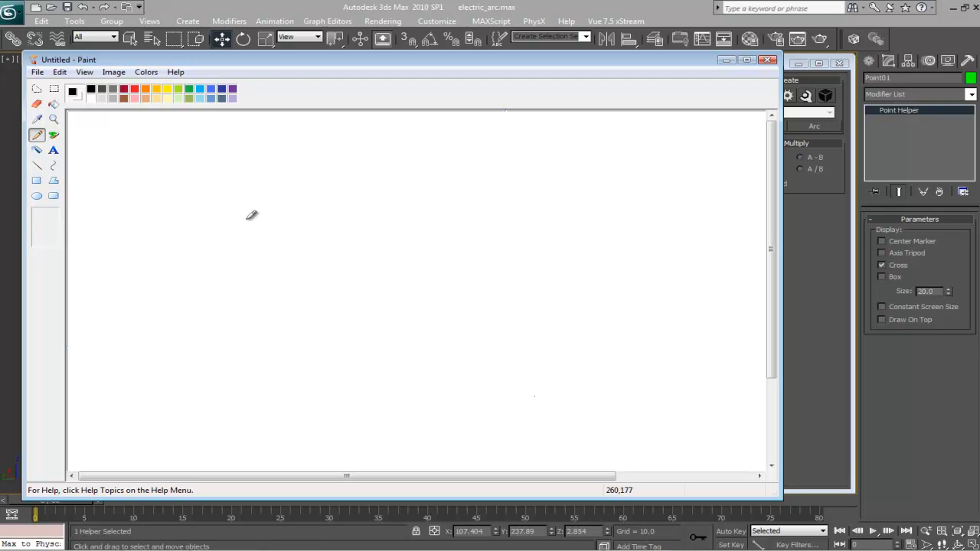
Step: Draw a long diagonal line across the fresh Paint canvas
left_click_drag(248, 218, 655, 412)
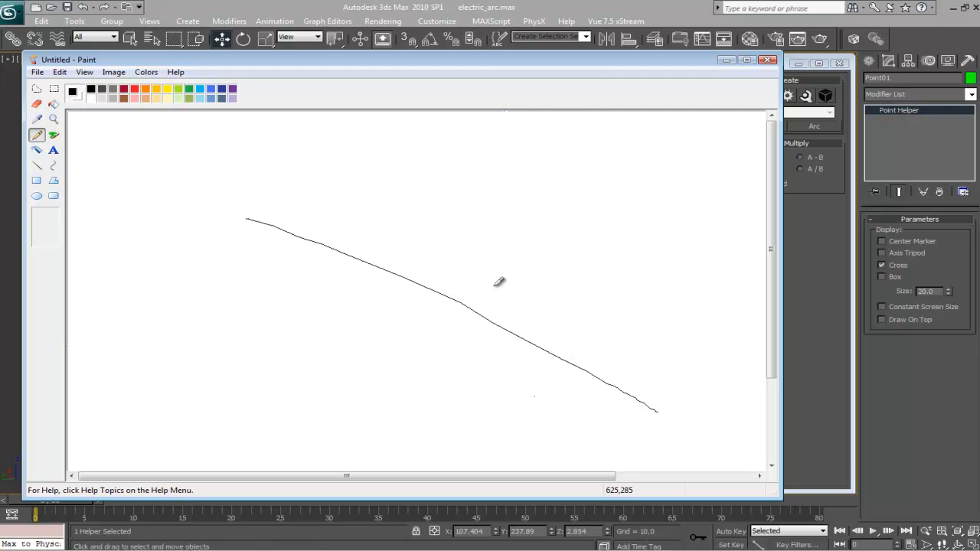
mouse_move(276, 230)
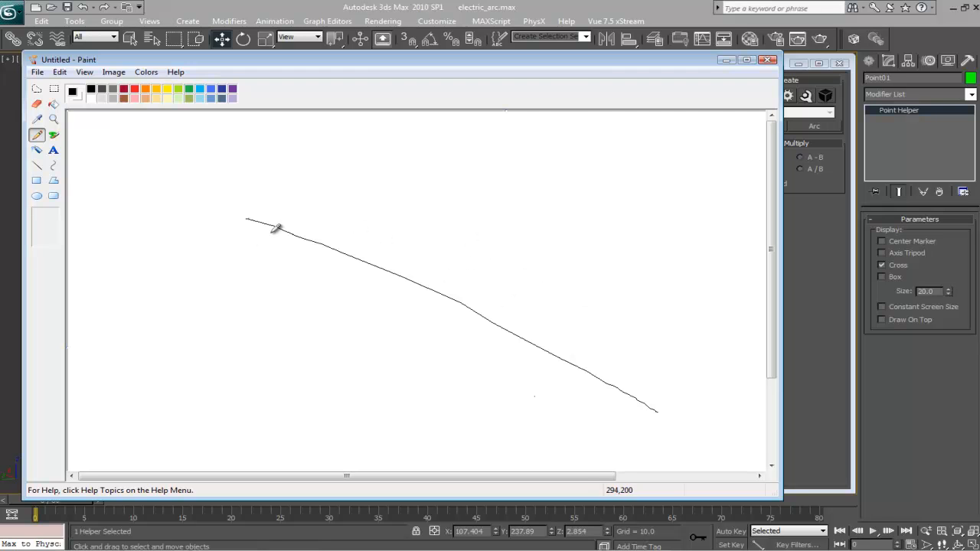
mouse_move(462, 269)
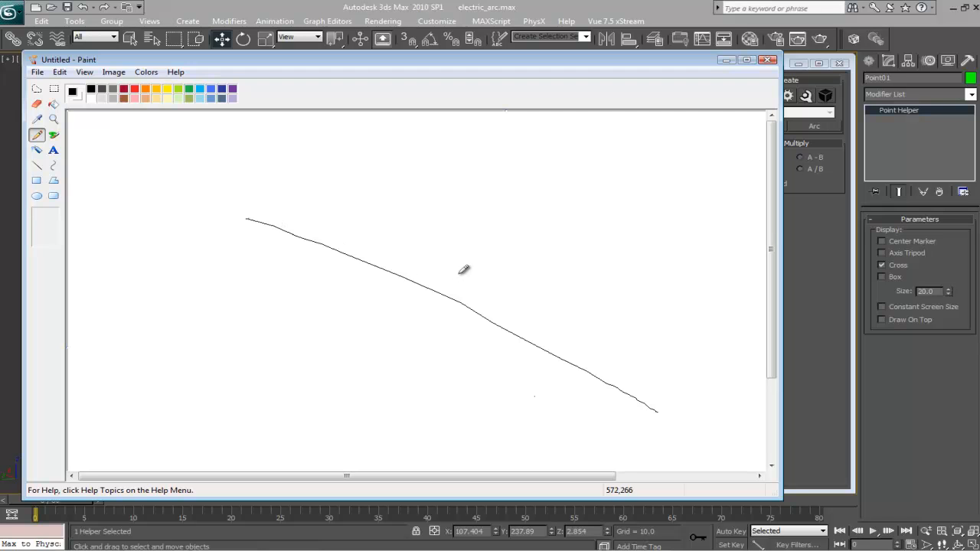
mouse_move(555, 315)
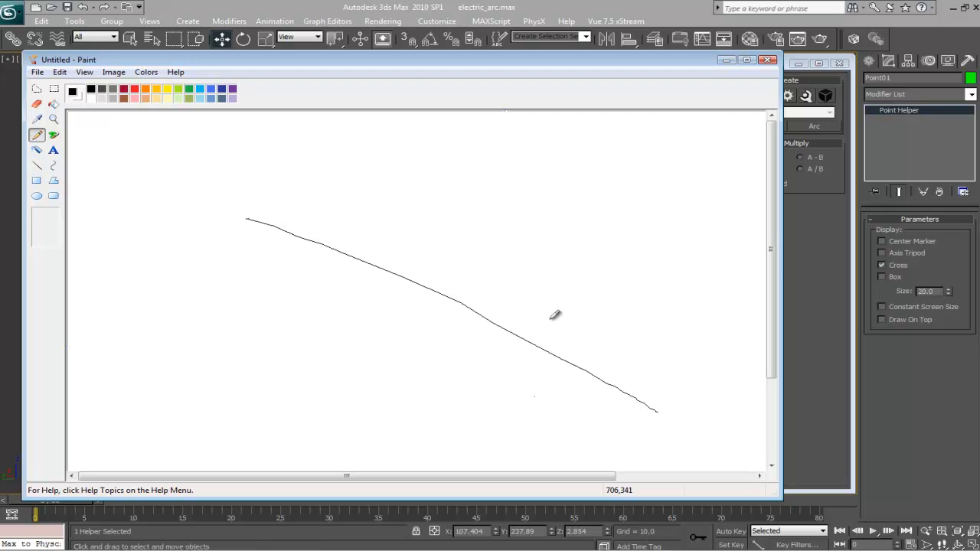
mouse_move(535, 351)
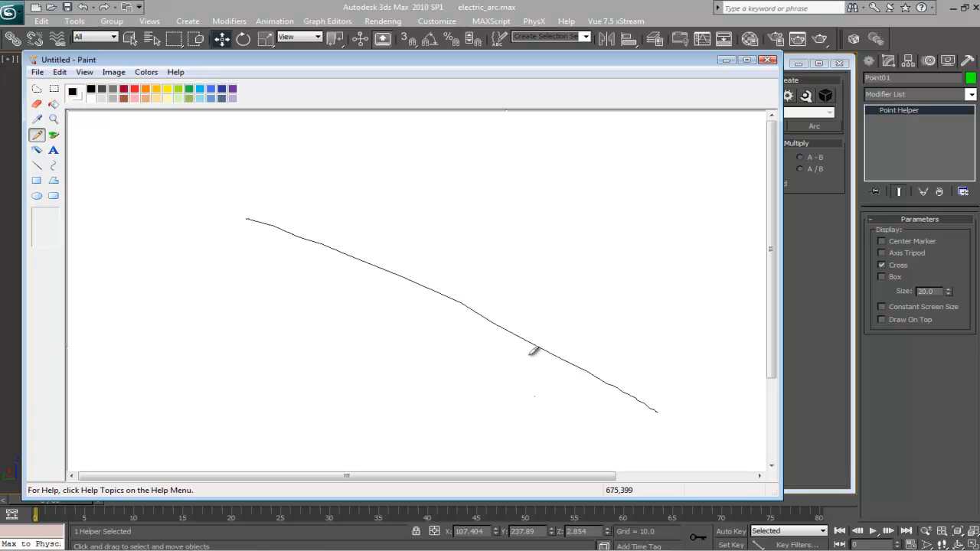
mouse_move(528, 338)
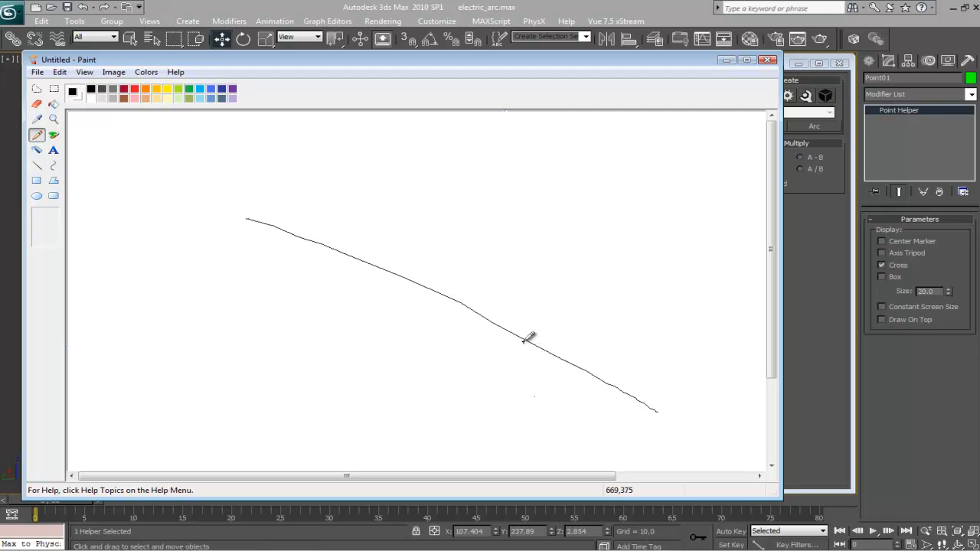
mouse_move(533, 336)
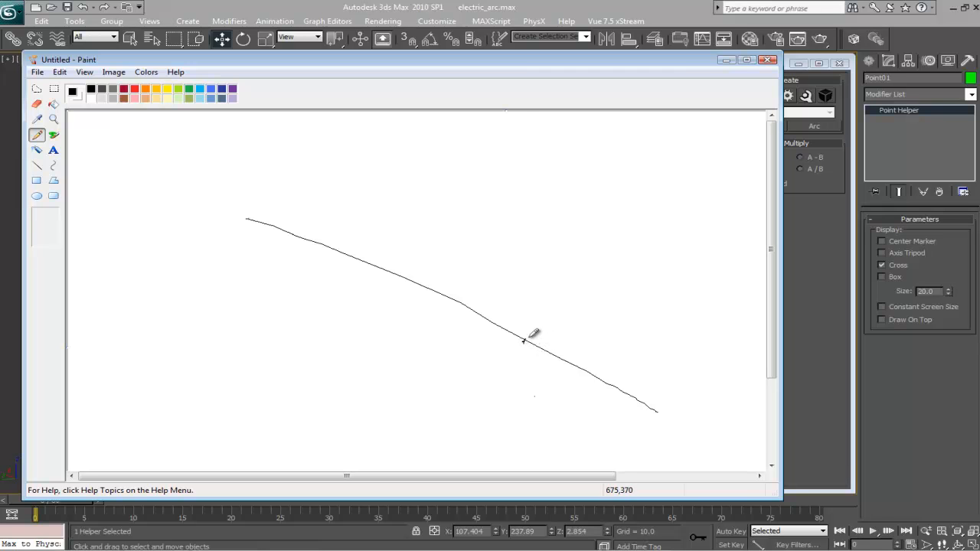
mouse_move(544, 328)
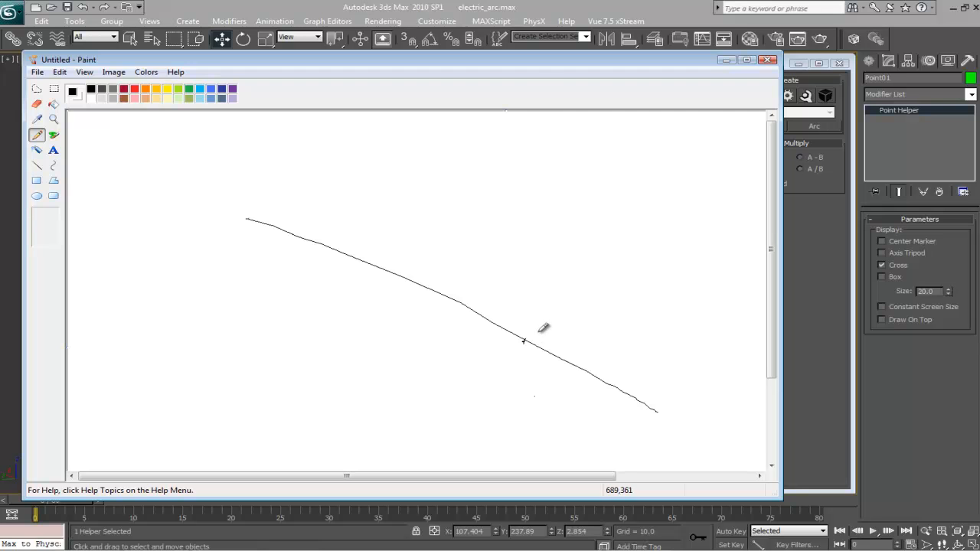
mouse_move(536, 325)
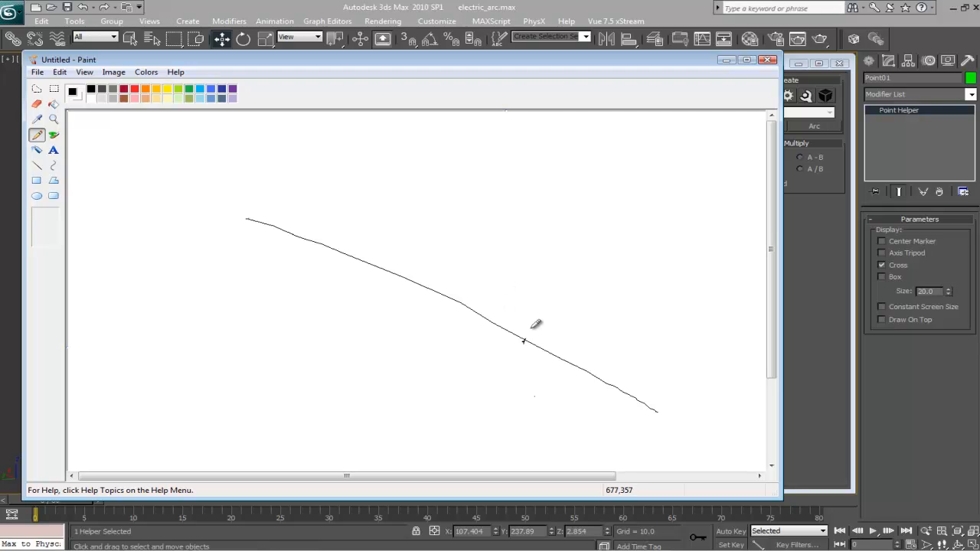
mouse_move(513, 339)
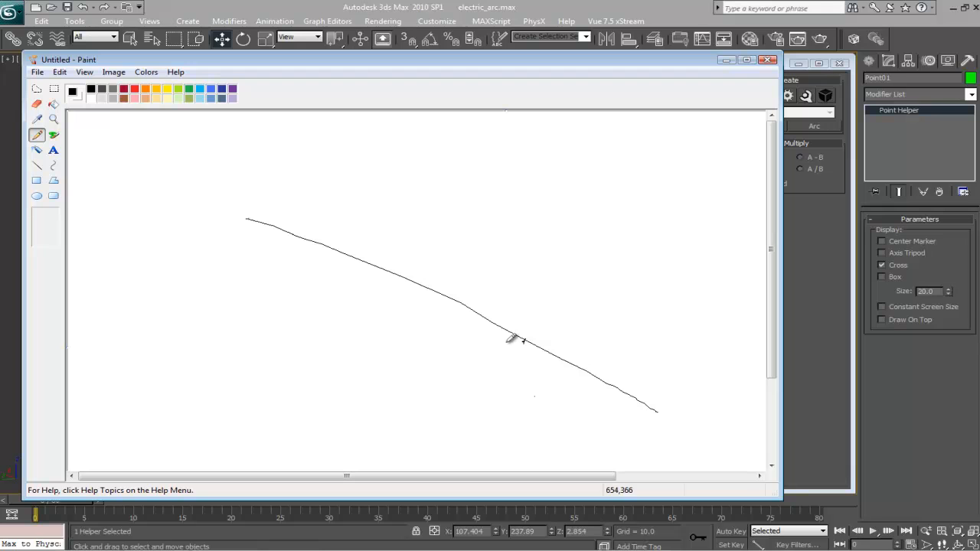
mouse_move(340, 217)
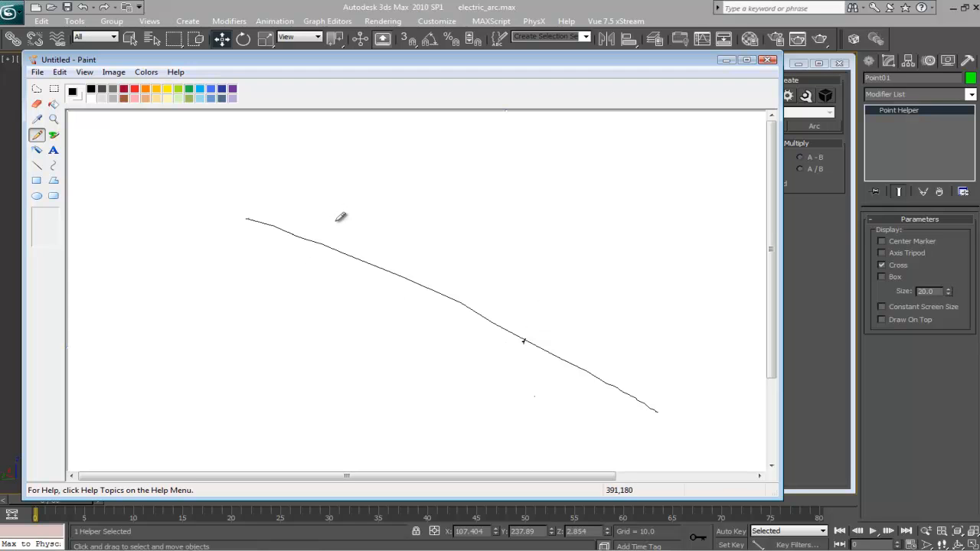
mouse_move(466, 288)
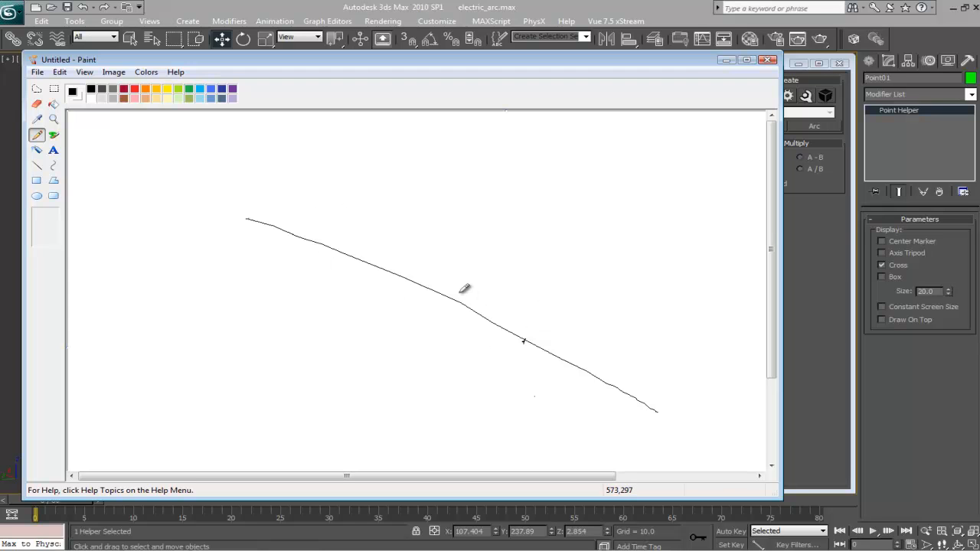
mouse_move(498, 320)
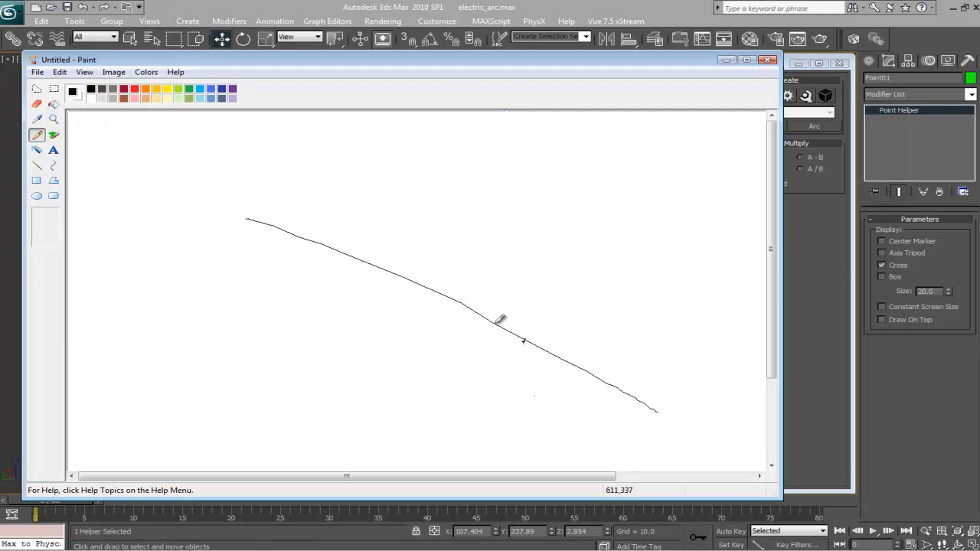
mouse_move(515, 343)
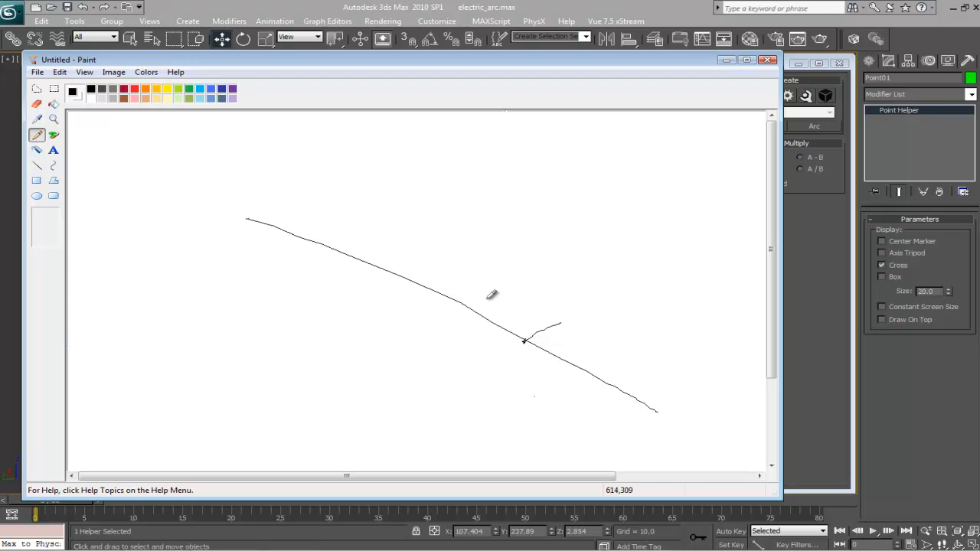
Step: Sketch a tilted plane around the line's middle with a perpendicular stroke at the crossing
left_click_drag(471, 303, 615, 368)
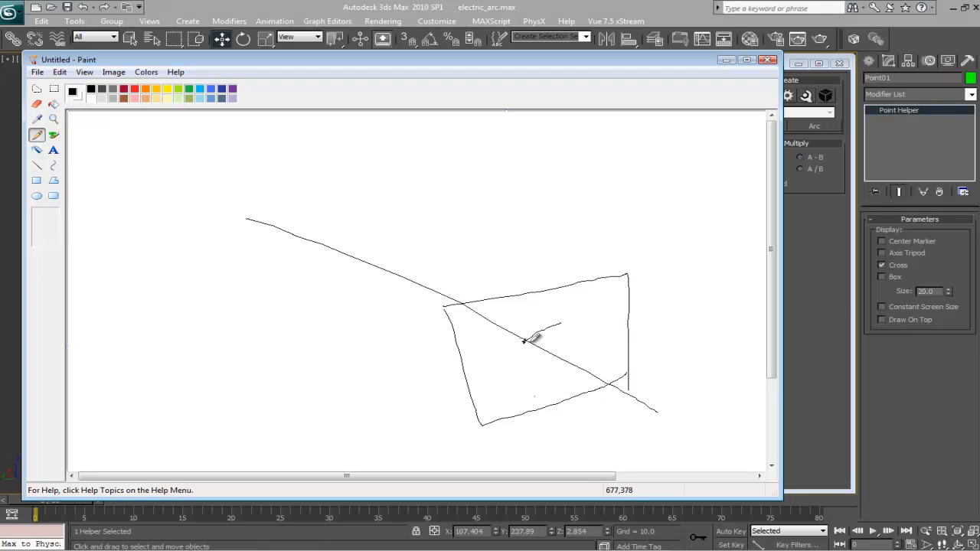
mouse_move(536, 313)
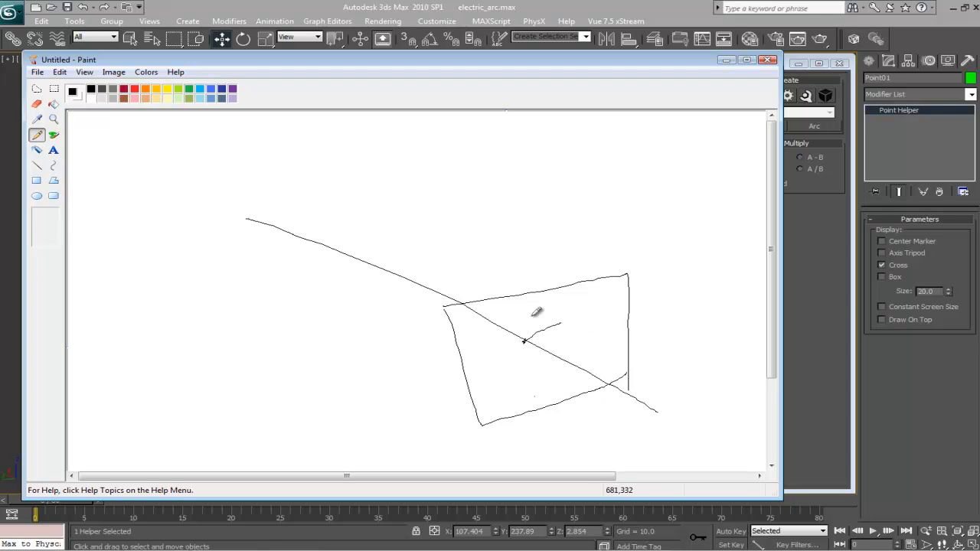
mouse_move(528, 340)
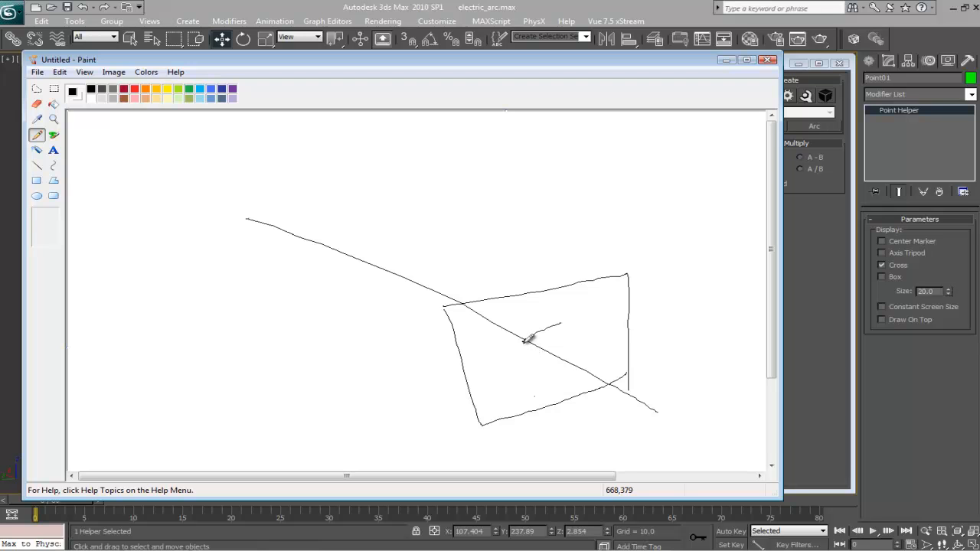
mouse_move(533, 346)
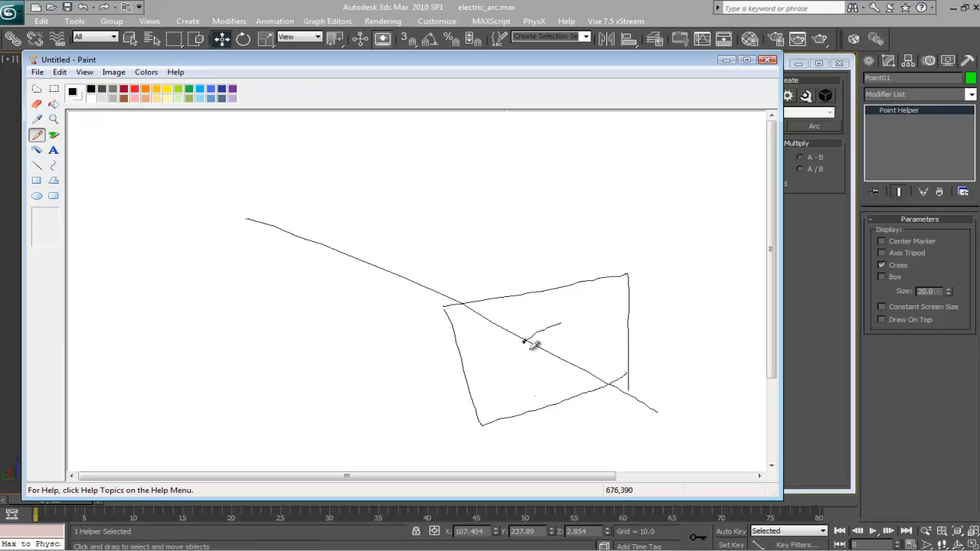
left_click_drag(524, 343, 528, 406)
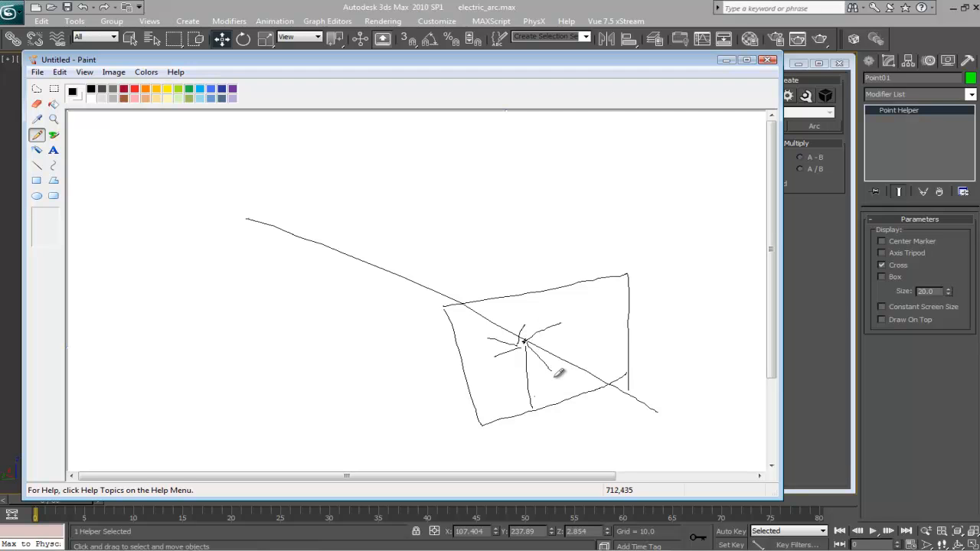
mouse_move(564, 352)
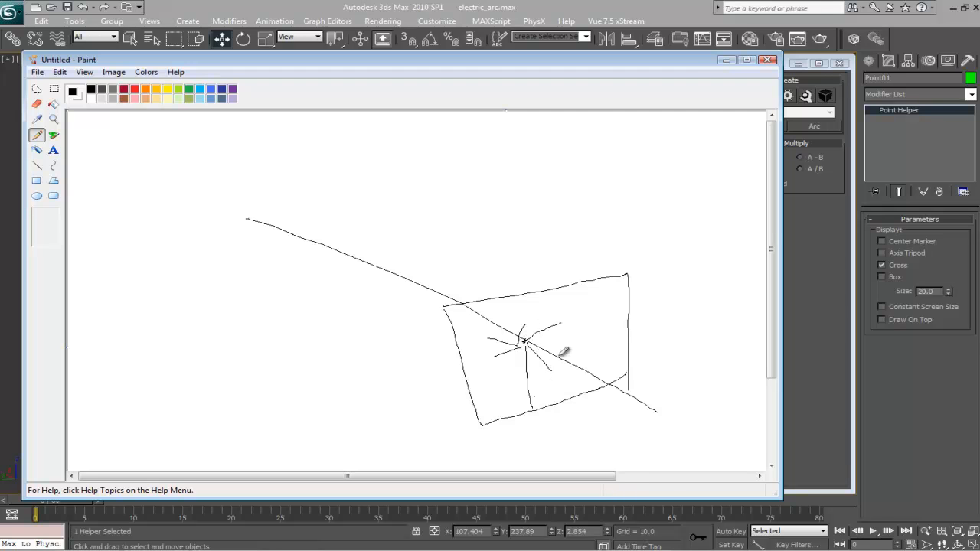
mouse_move(550, 340)
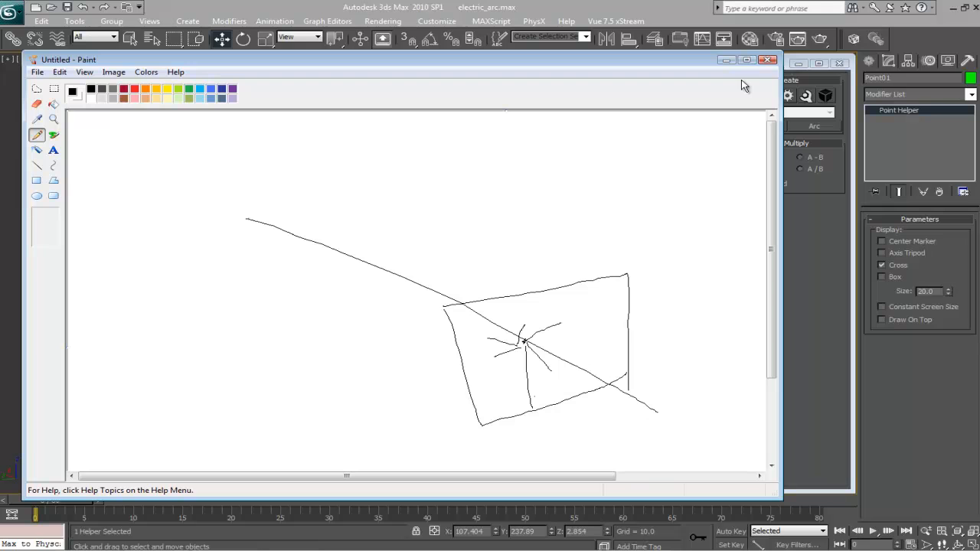
mouse_move(444, 230)
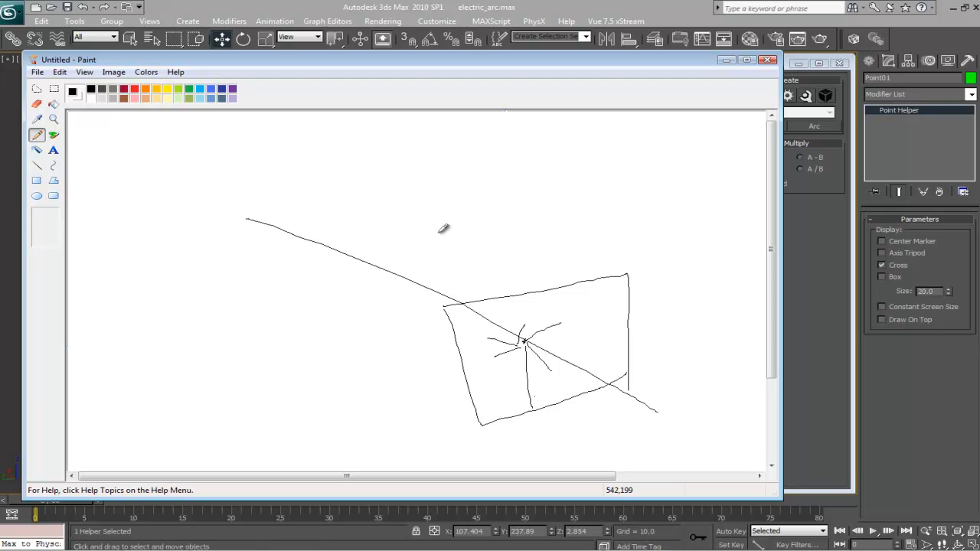
mouse_move(478, 266)
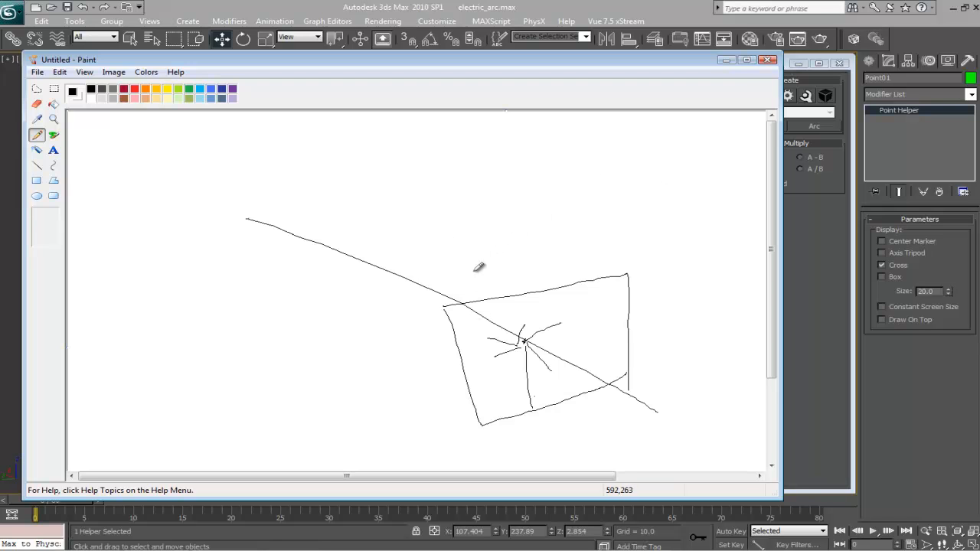
mouse_move(551, 310)
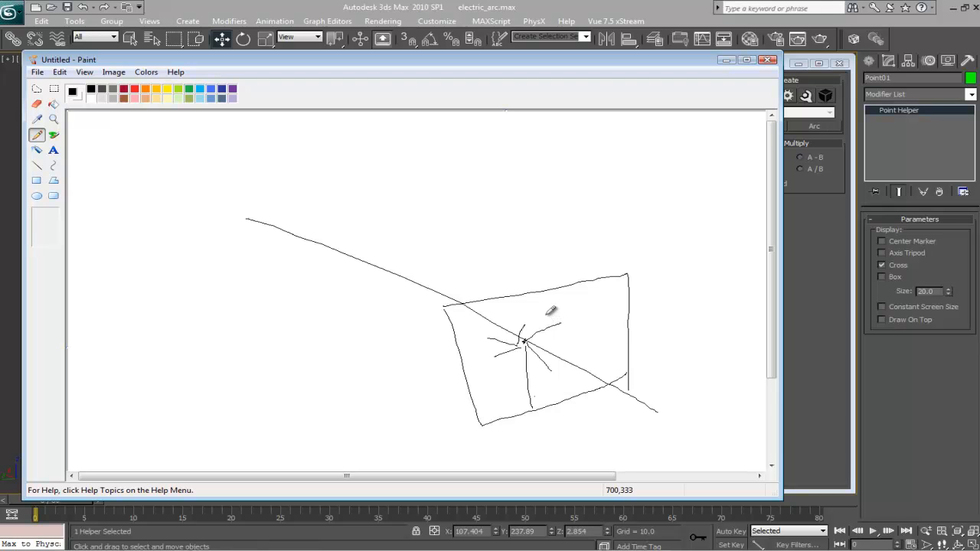
mouse_move(604, 346)
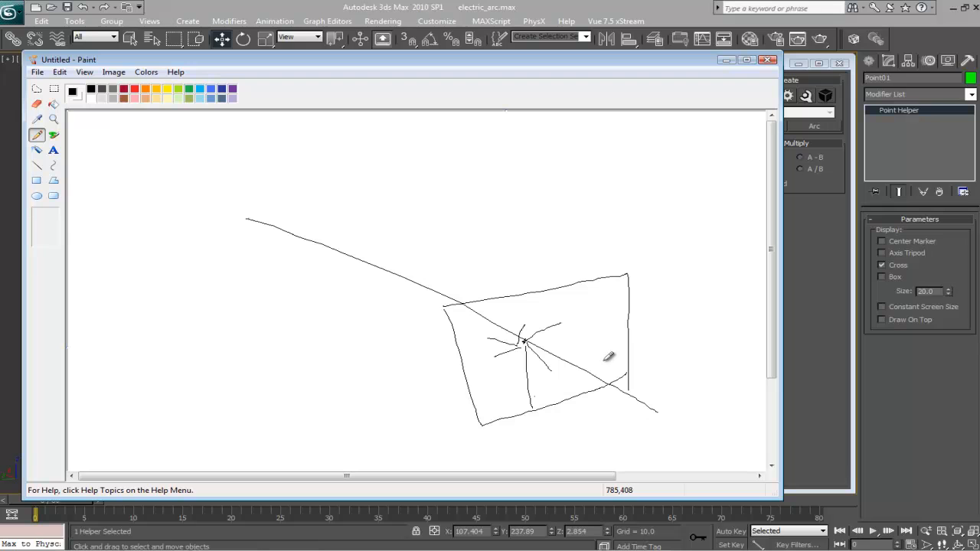
mouse_move(615, 376)
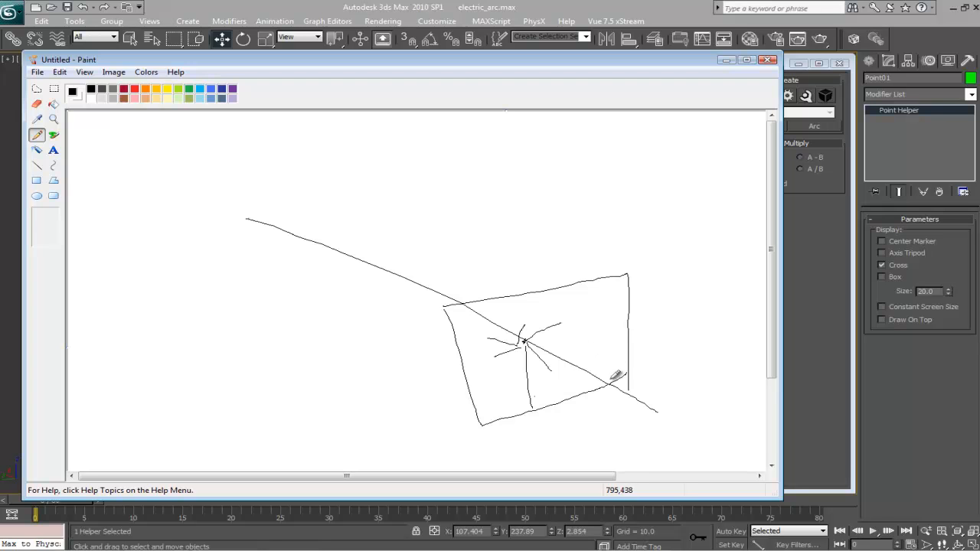
mouse_move(498, 294)
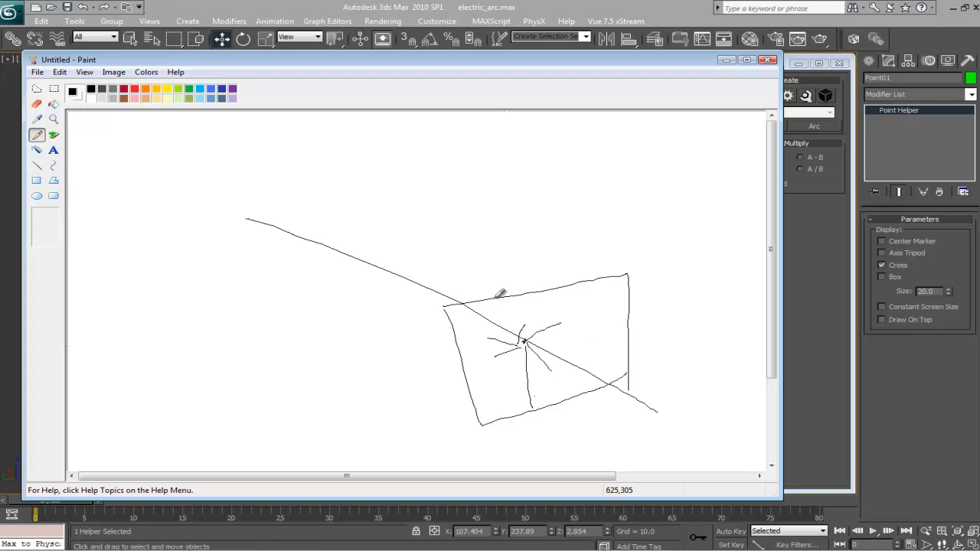
mouse_move(254, 185)
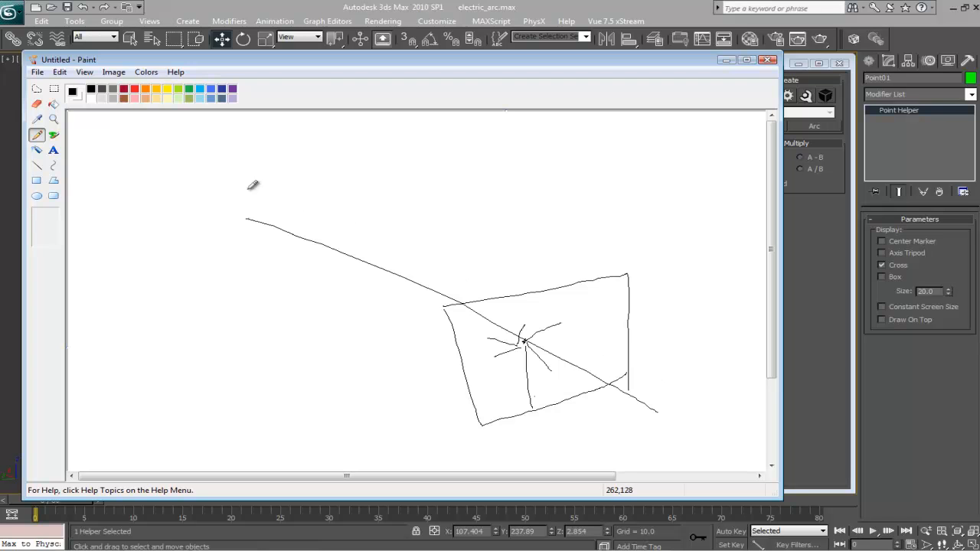
mouse_move(609, 366)
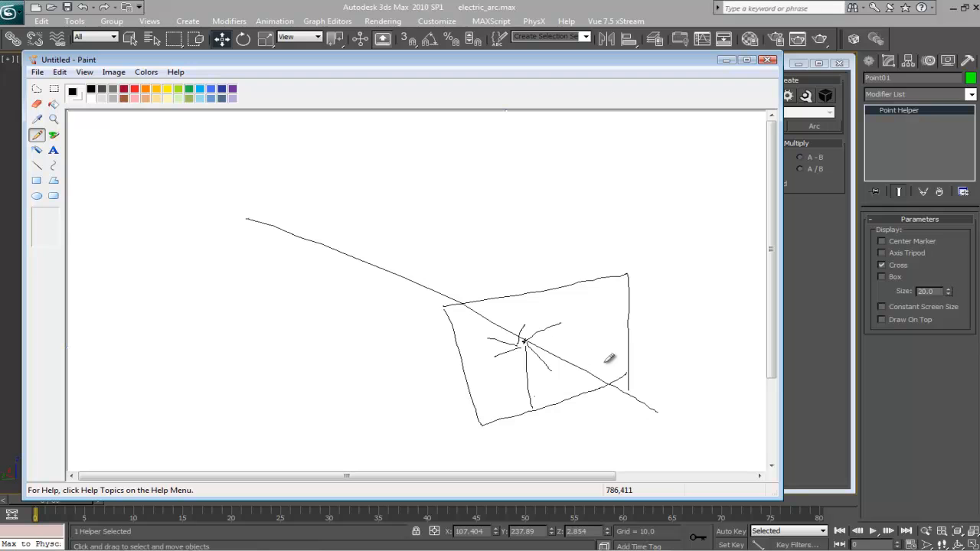
mouse_move(544, 325)
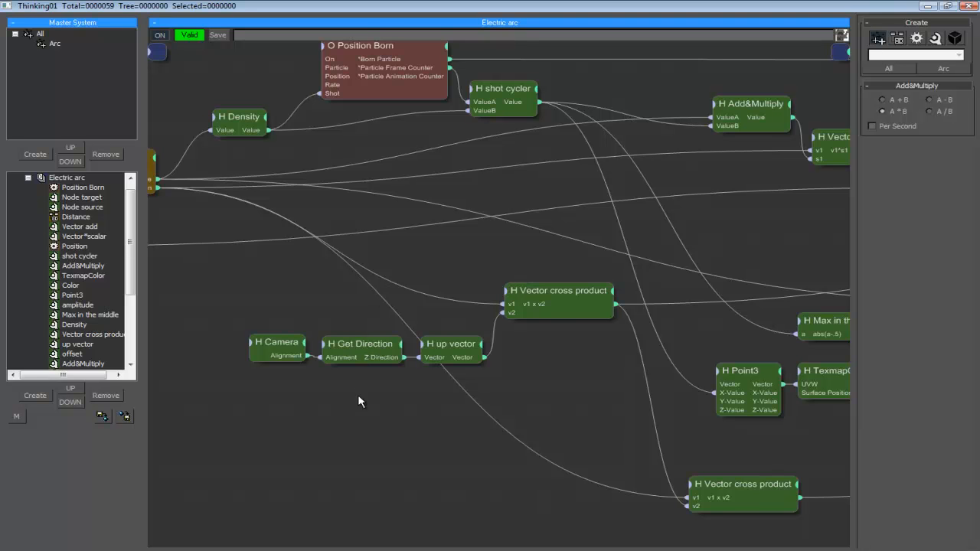
mouse_move(389, 389)
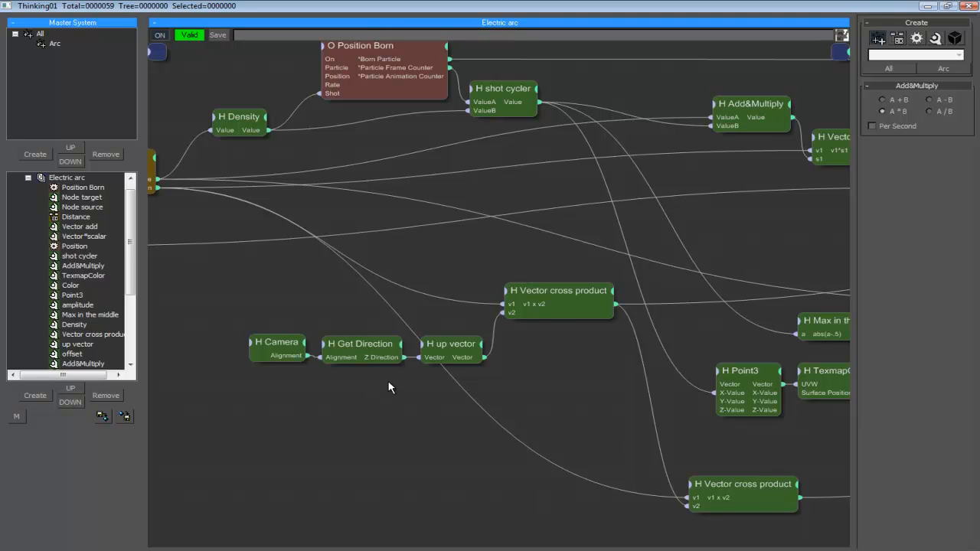
Step: Display the up vector node's X, Y and Z values in the parameter panel
left_click(451, 343)
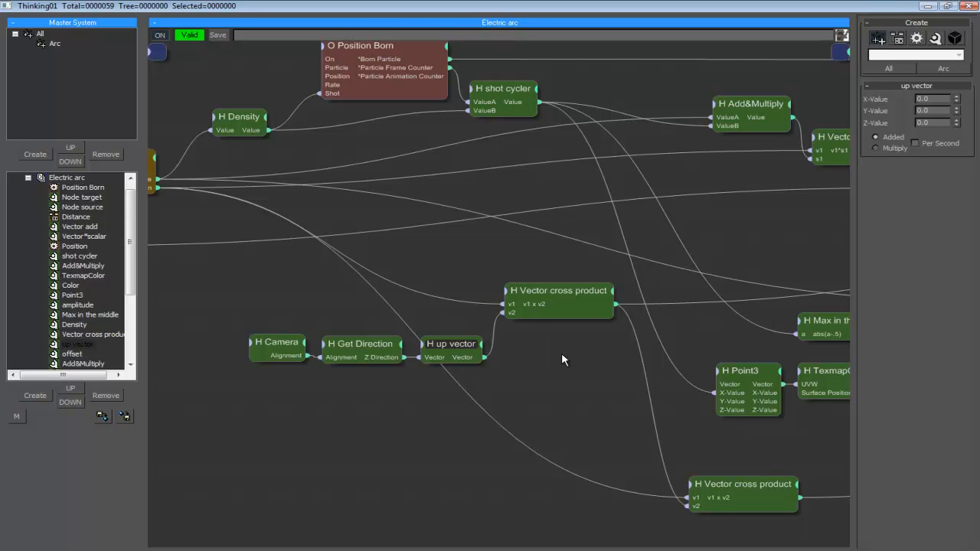
mouse_move(565, 312)
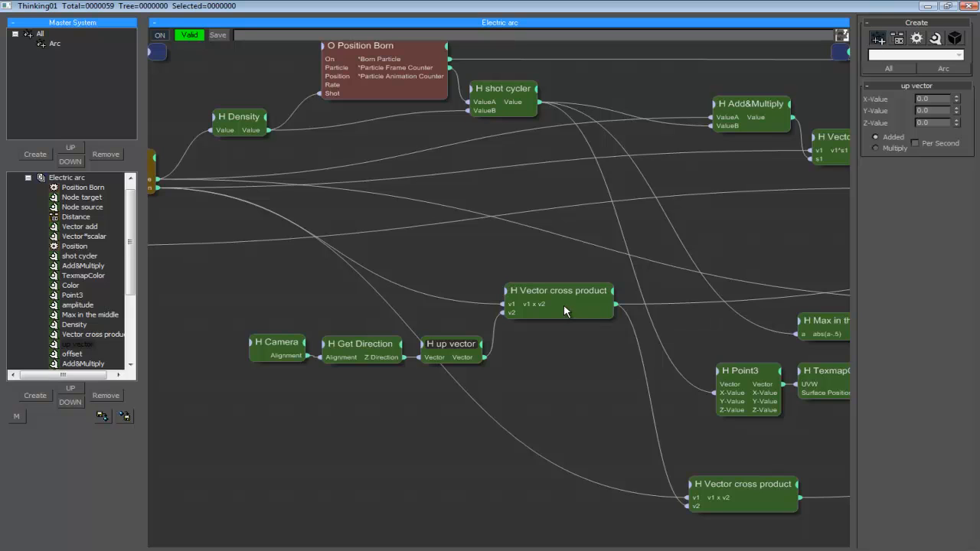
mouse_move(458, 355)
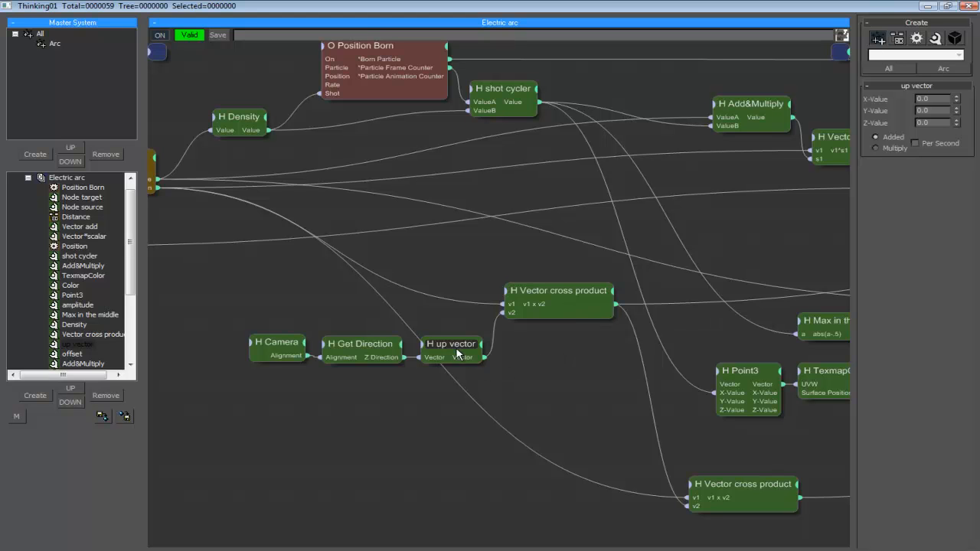
mouse_move(446, 354)
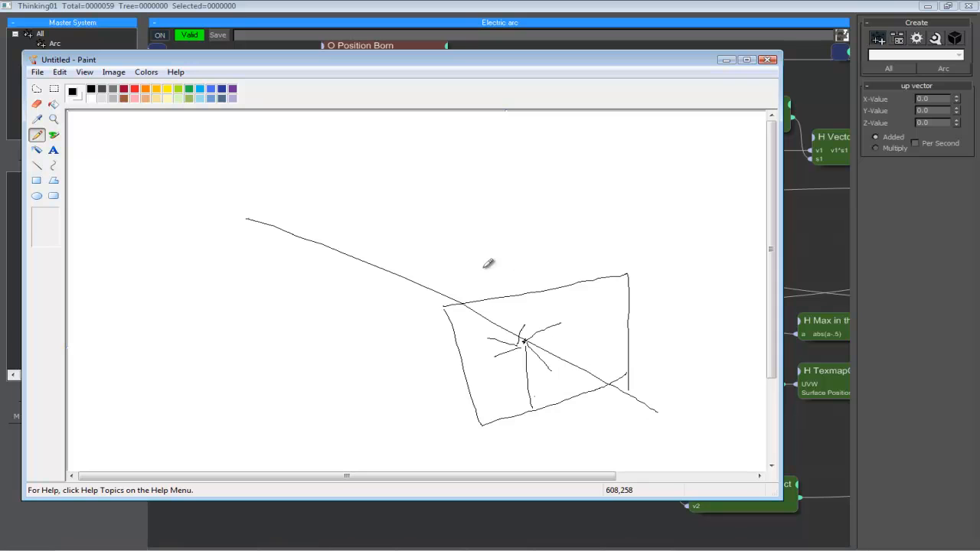
mouse_move(453, 279)
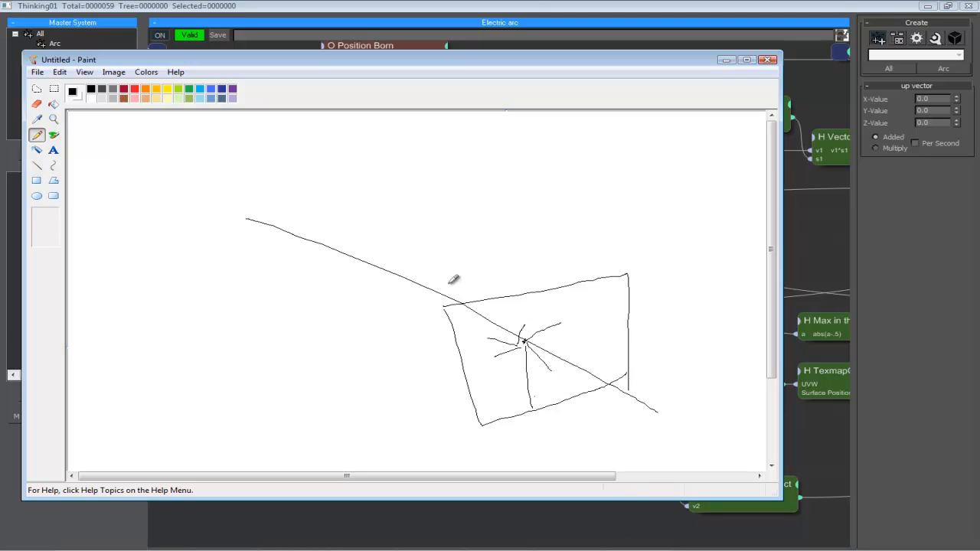
mouse_move(366, 251)
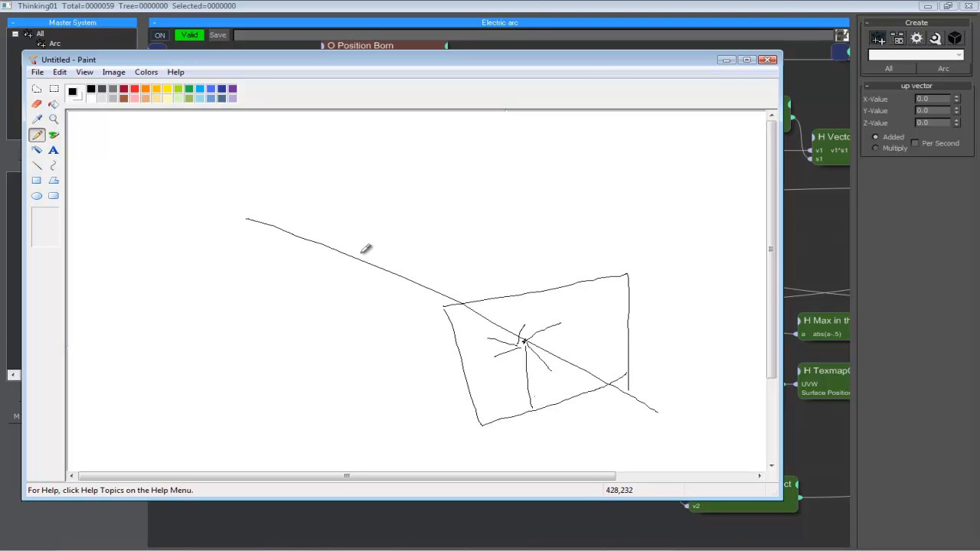
mouse_move(747, 12)
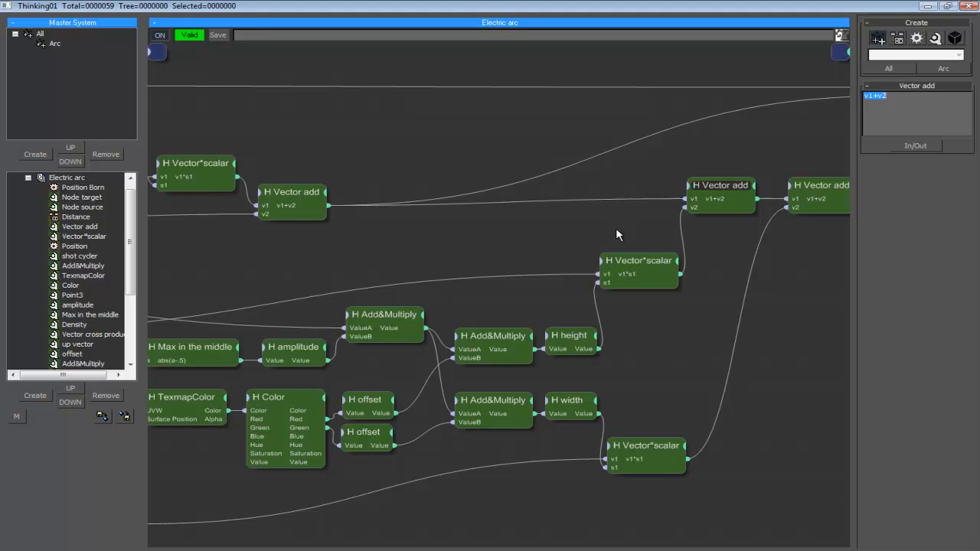
mouse_move(647, 338)
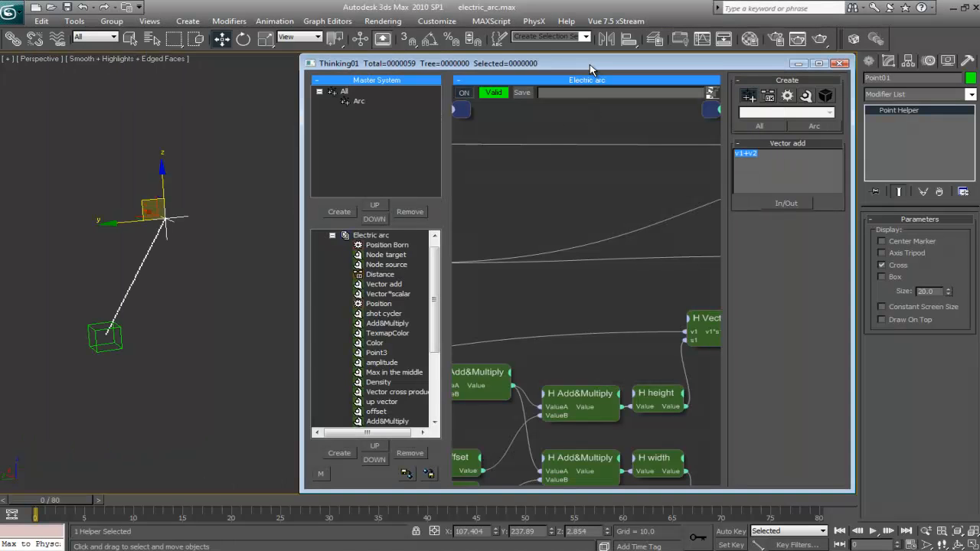
Step: Restore the Thinking Particles window so the Perspective viewport shows beside it
left_click(827, 62)
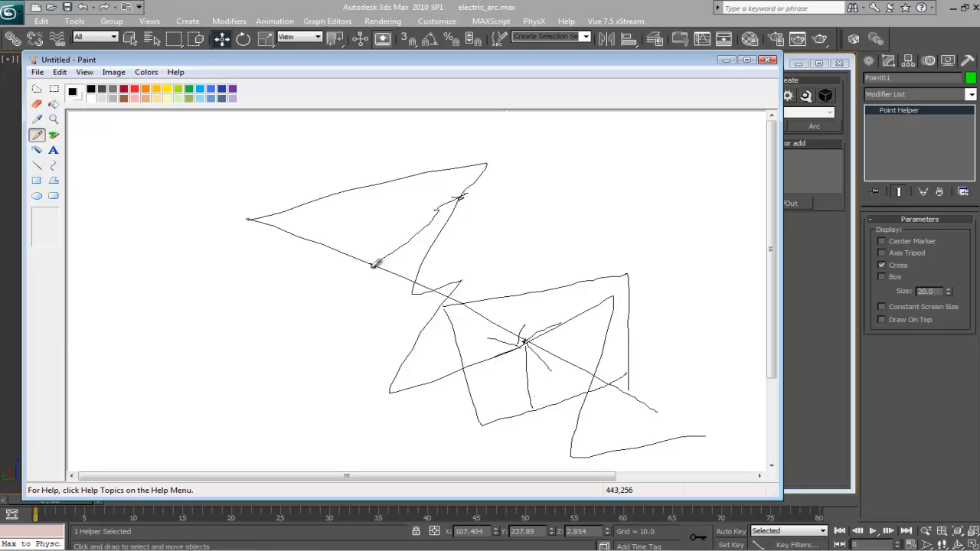
mouse_move(472, 216)
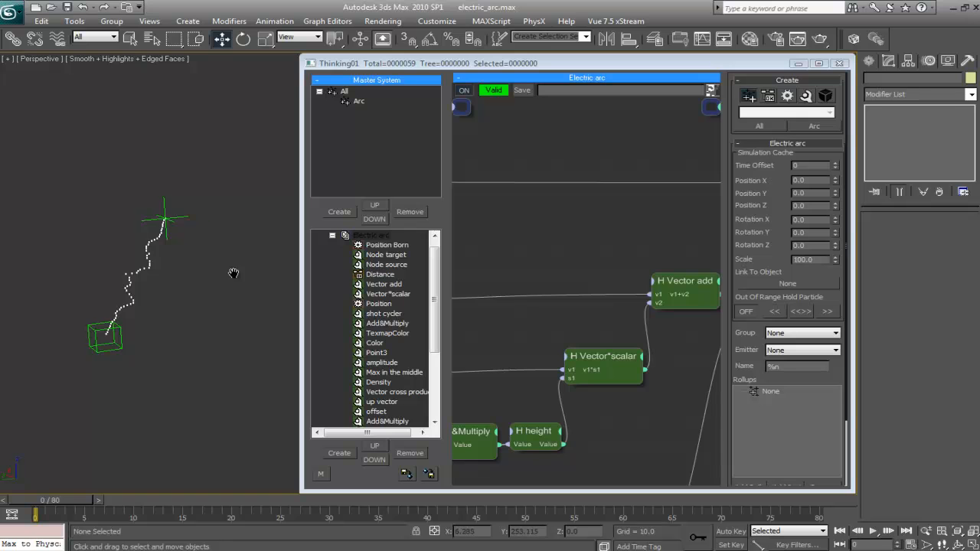
Step: Check the Density node's Value, then select the Point Helper to reveal the jagged arc
left_click_drag(106, 337, 176, 334)
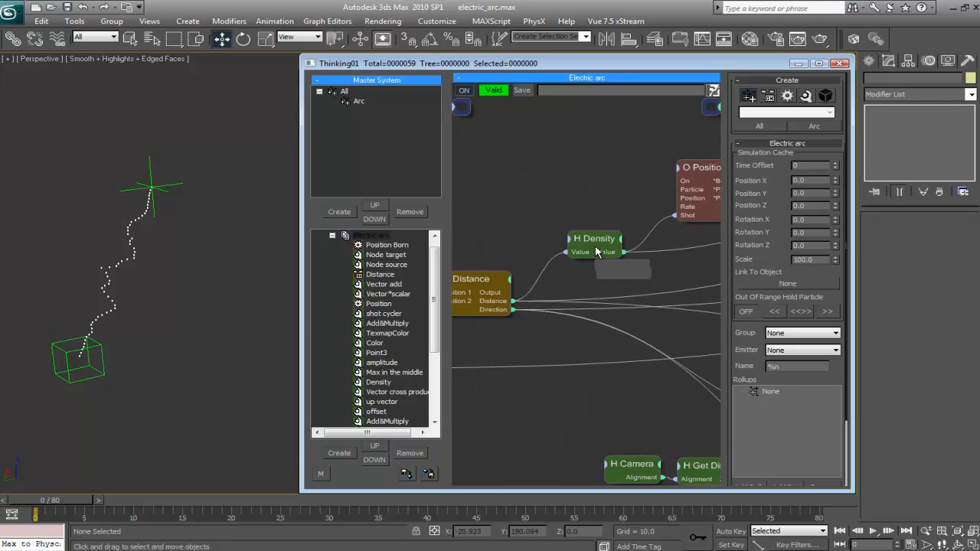
left_click(594, 239)
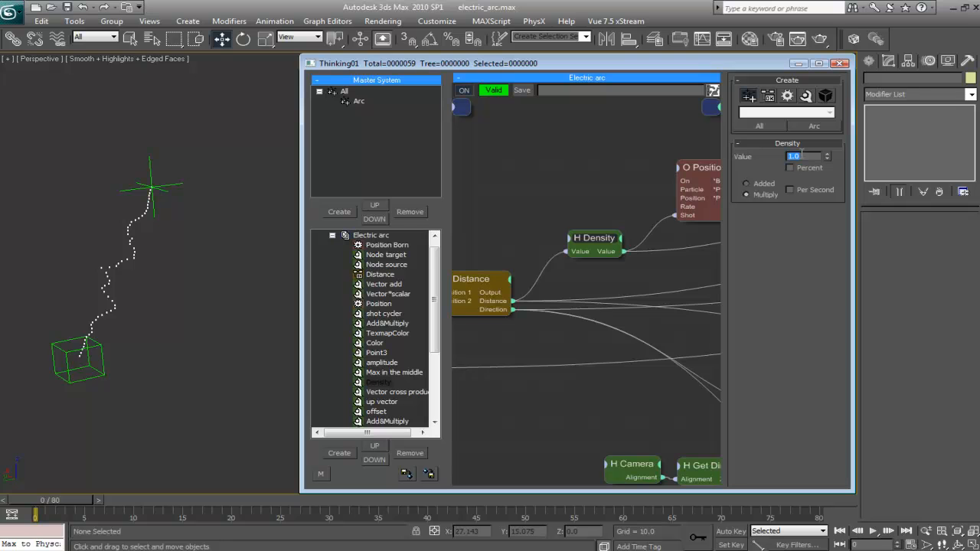
left_click(140, 176)
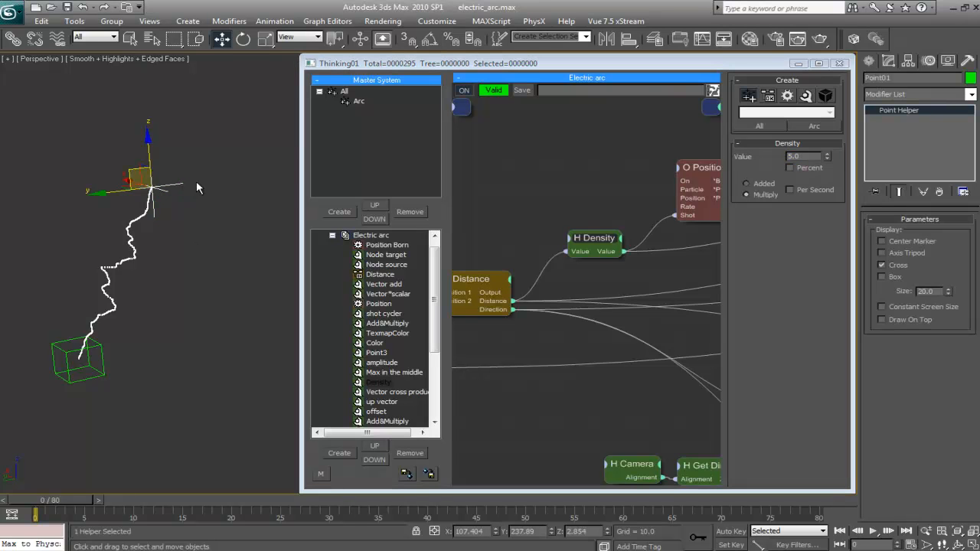